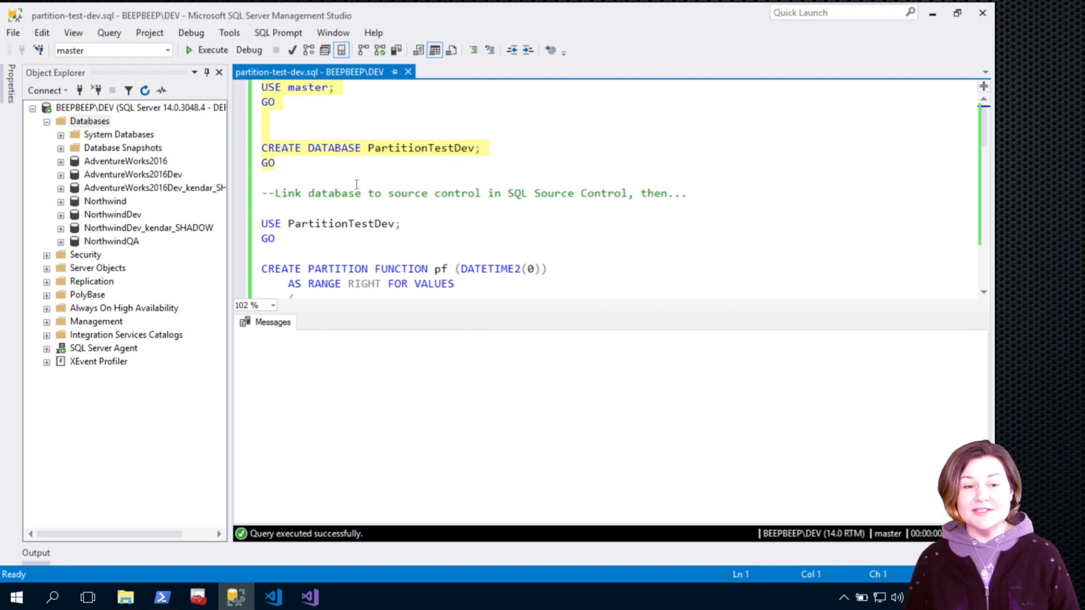
Run the CREATE DATABASE batch, refresh Object Explorer and bring up PartitionTestDev's context menu.
left_click(144, 90)
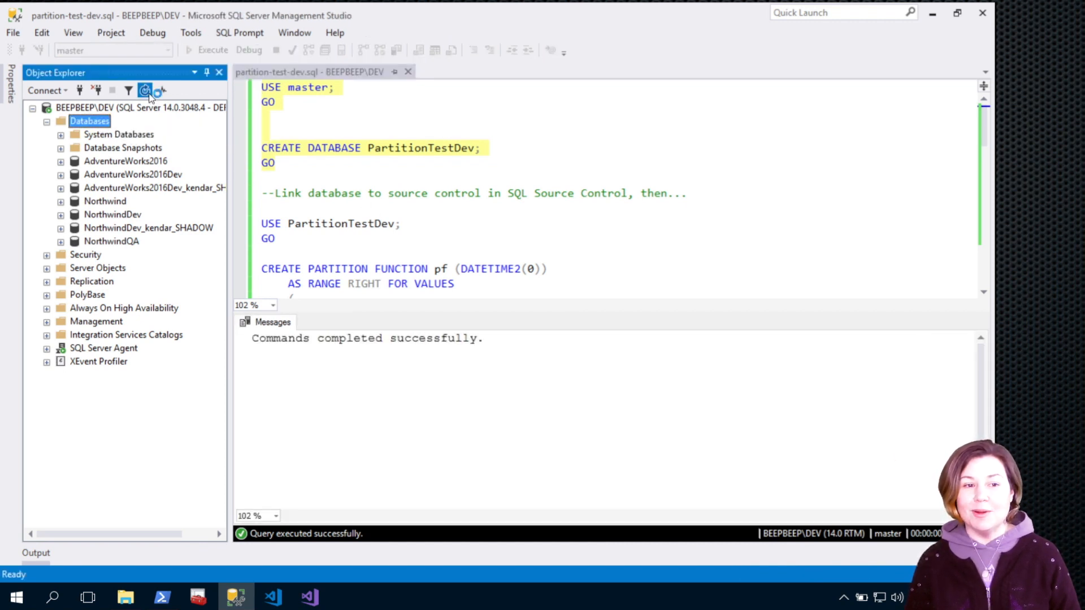
left_click(144, 91)
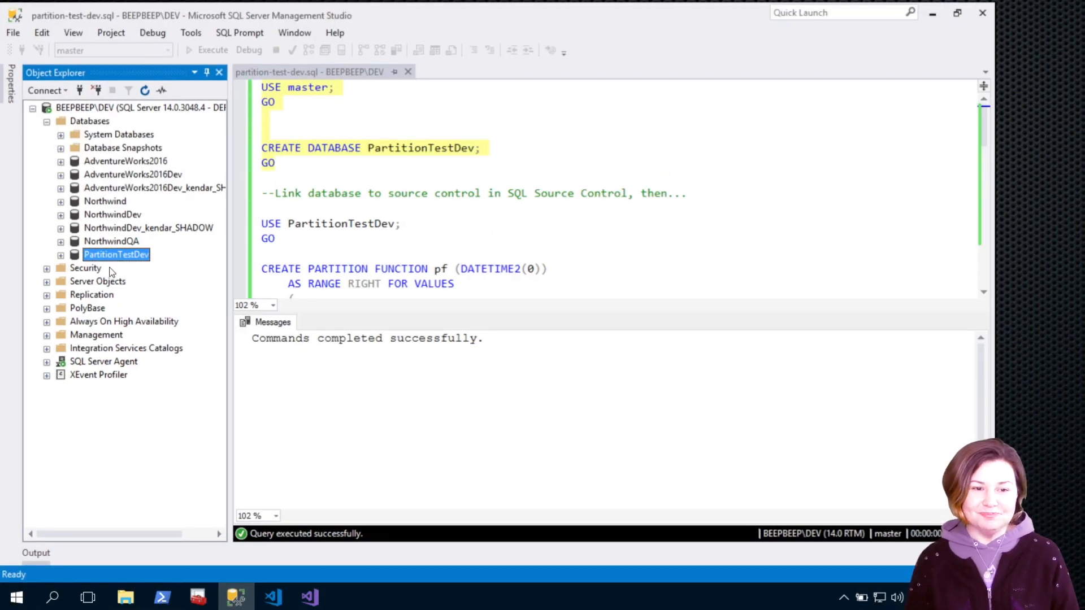
right_click(117, 253)
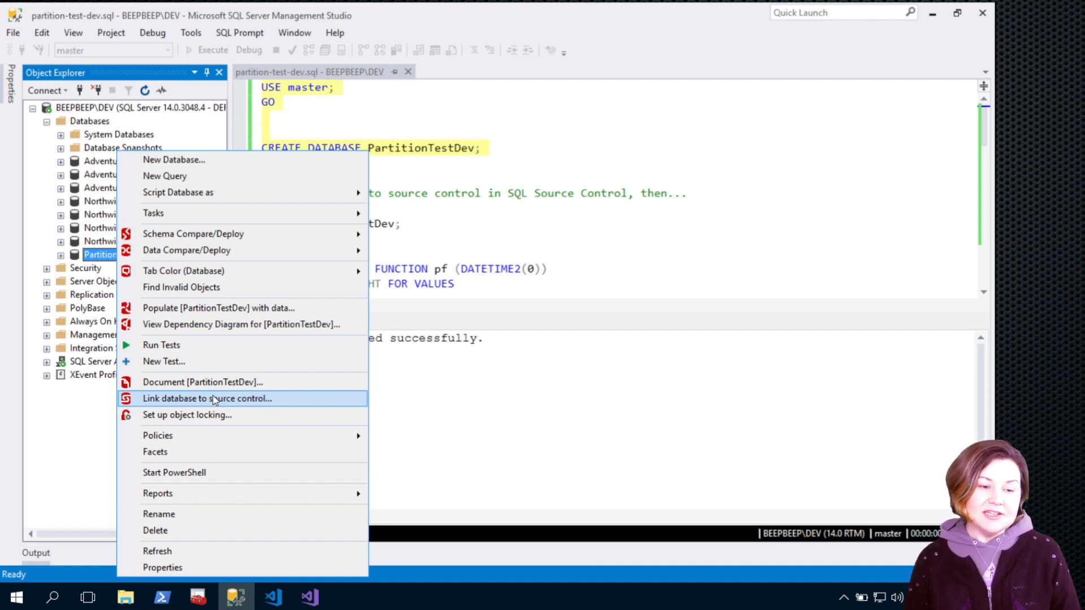
Start the source-control link, then in PowerShell make C:\git\PartitionTestDev and change into it.
left_click(206, 398)
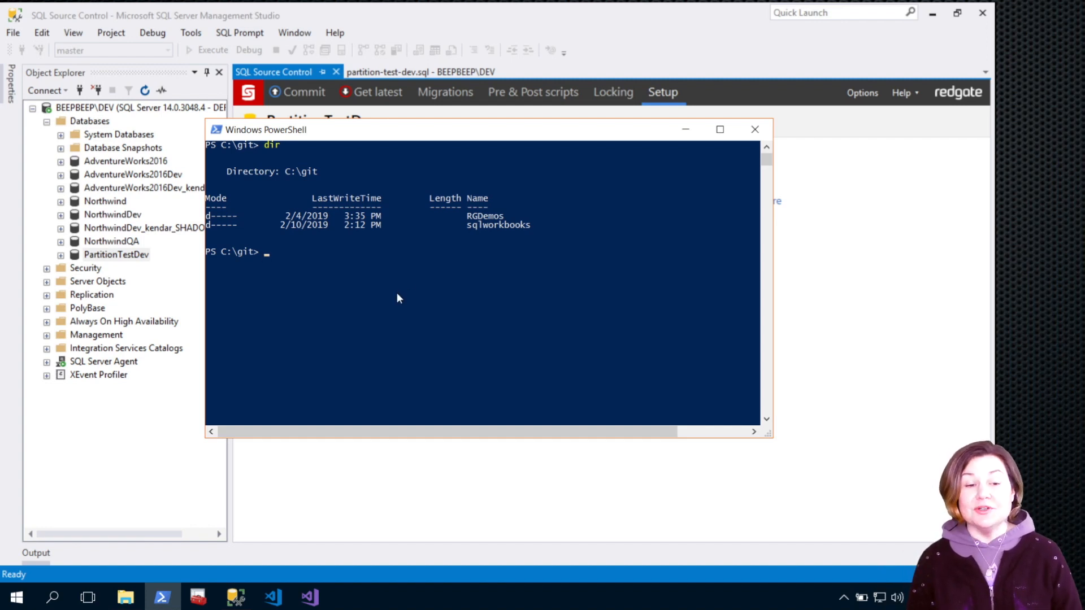
type("mkdir P")
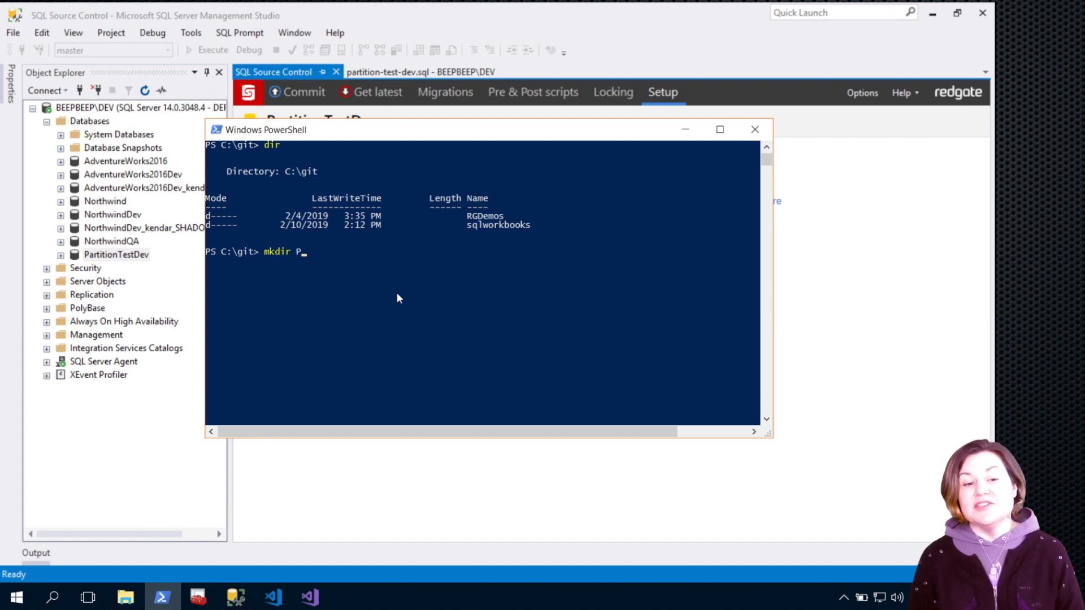
type("artitionTe")
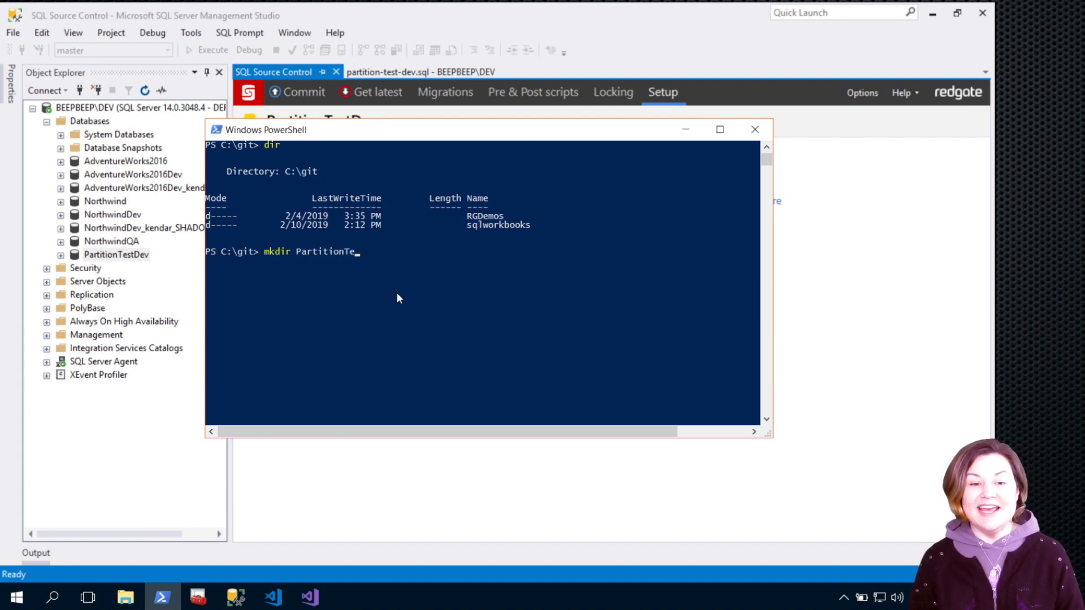
key("Enter")
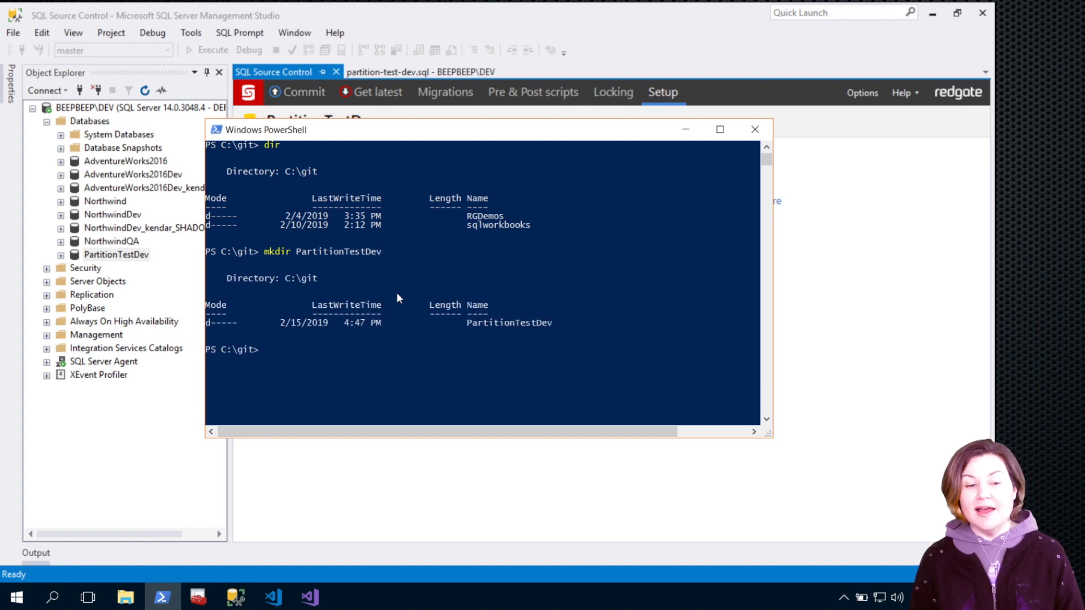
type("cd .\\PartitionTestDev\\")
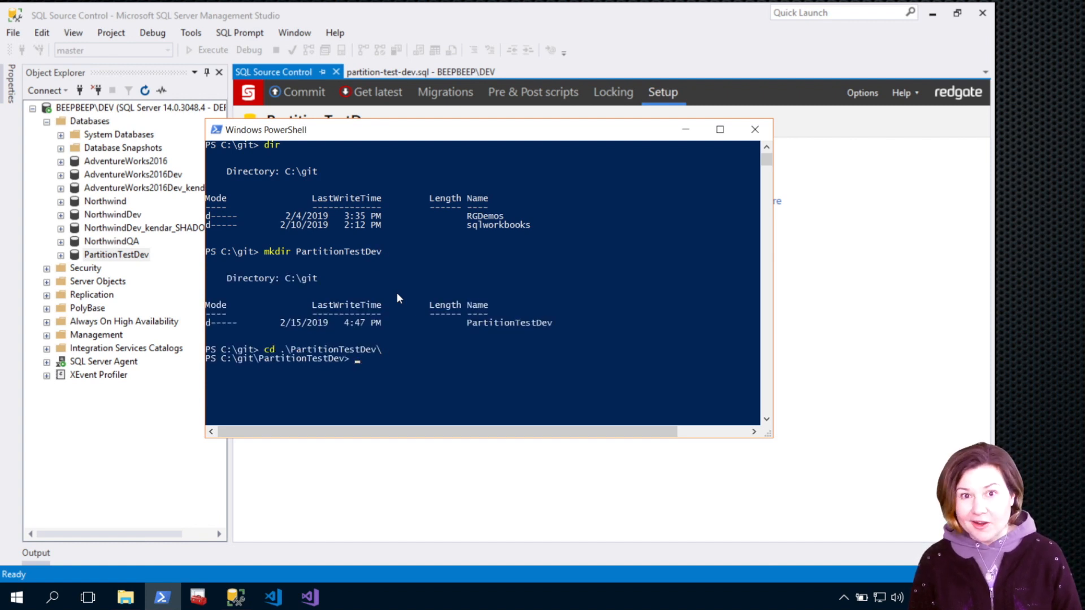
type("git")
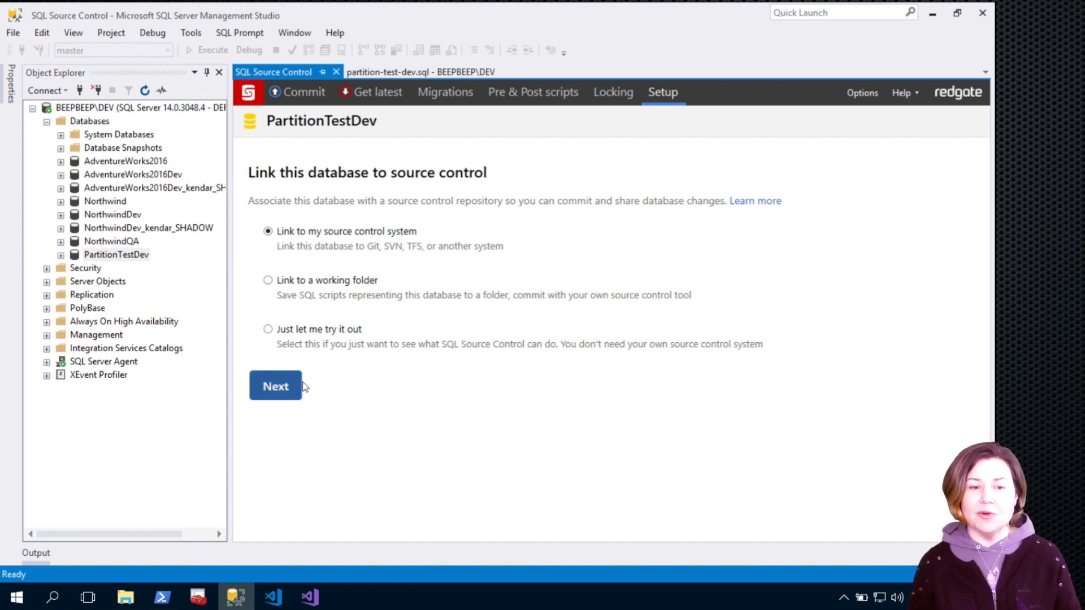
Link PartitionTestDev via Git to the C:\git\PartitionTestDev folder and acknowledge the link.
left_click(275, 385)
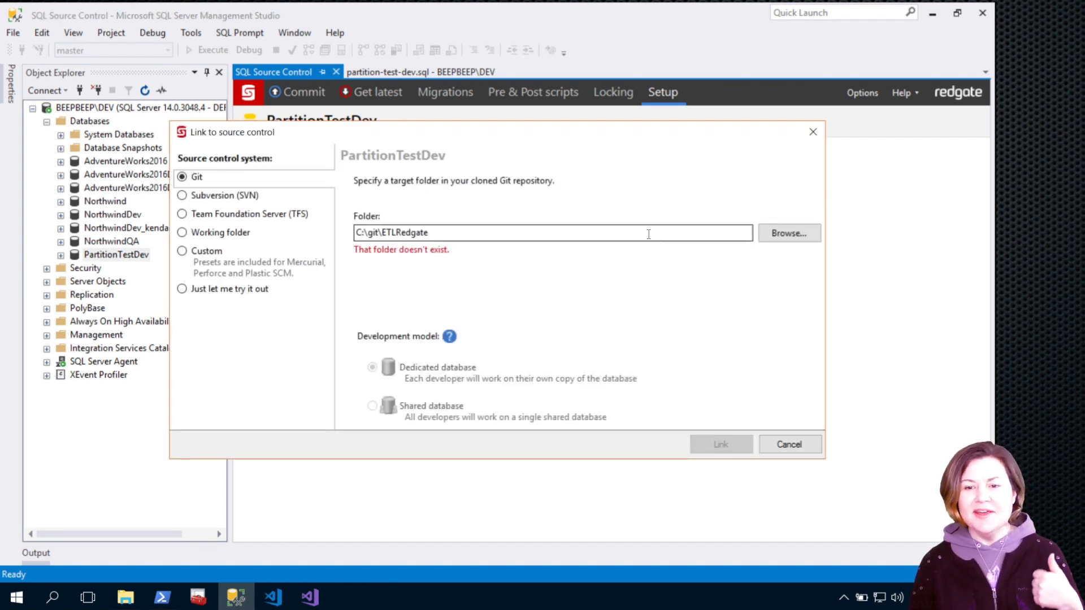
left_click(788, 232)
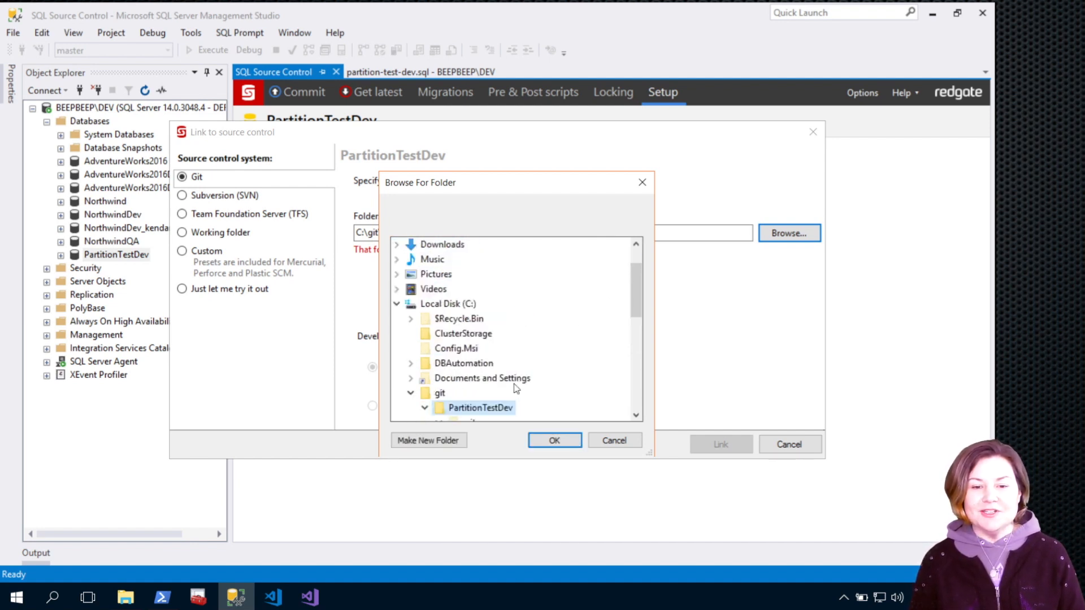
left_click(554, 440)
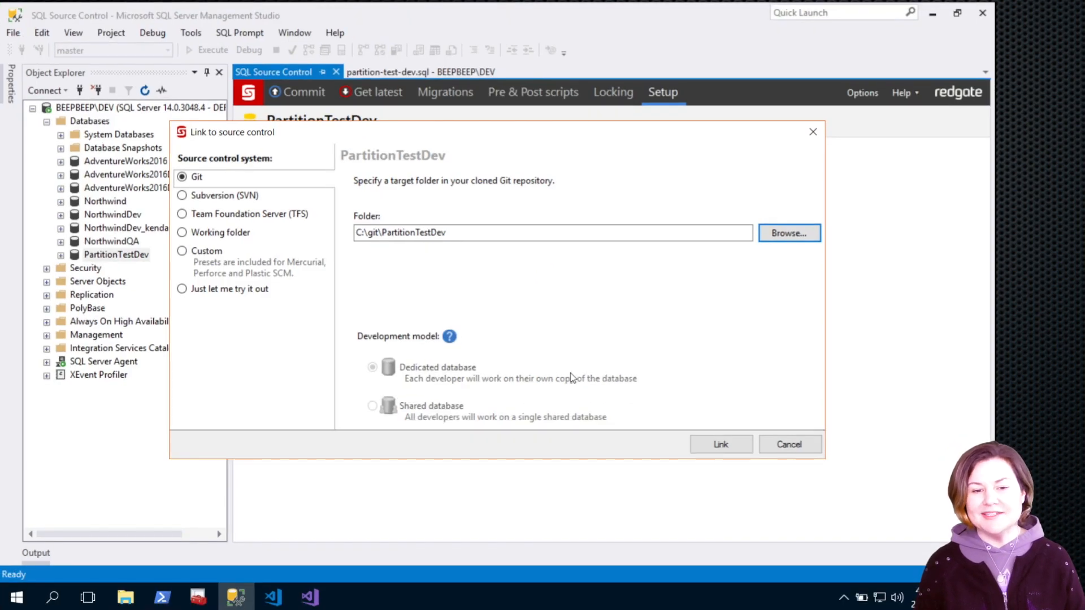
left_click(719, 444)
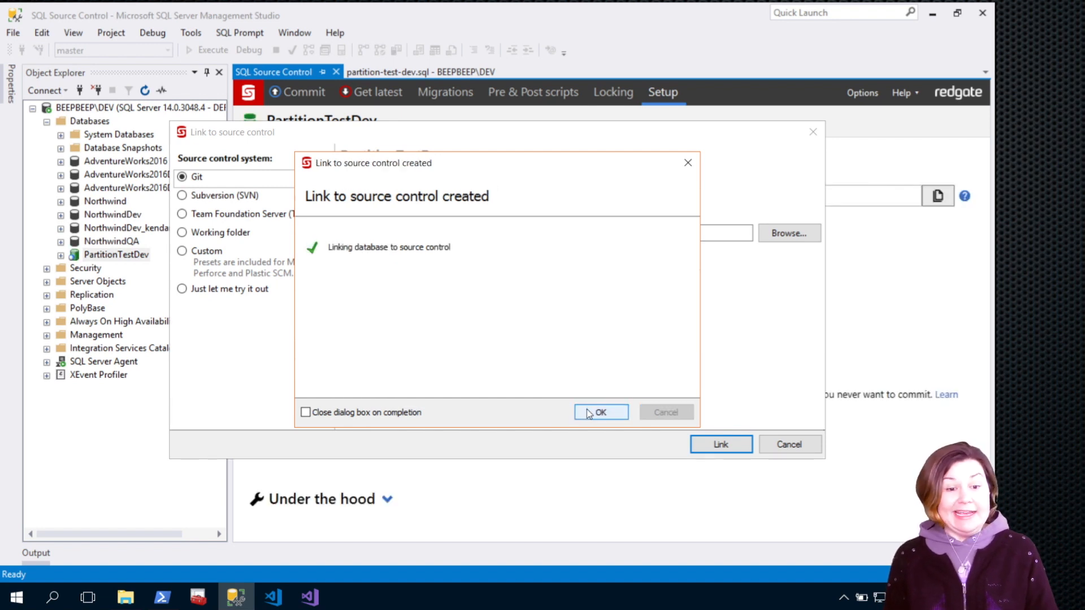
left_click(599, 412)
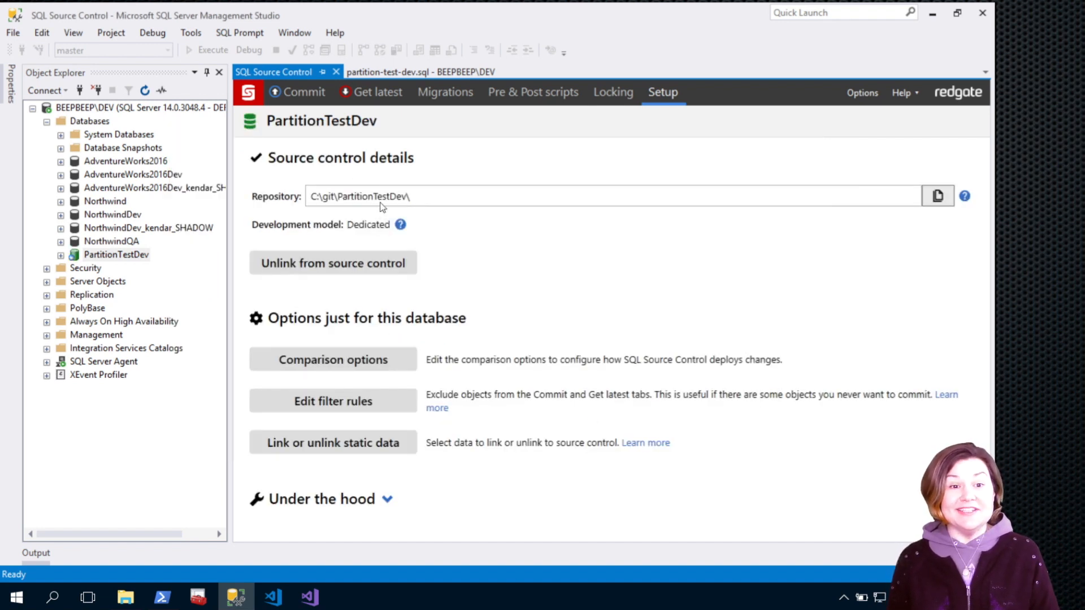
Check the Commit tab shows no pending changes, then return to the partition test script.
left_click(415, 72)
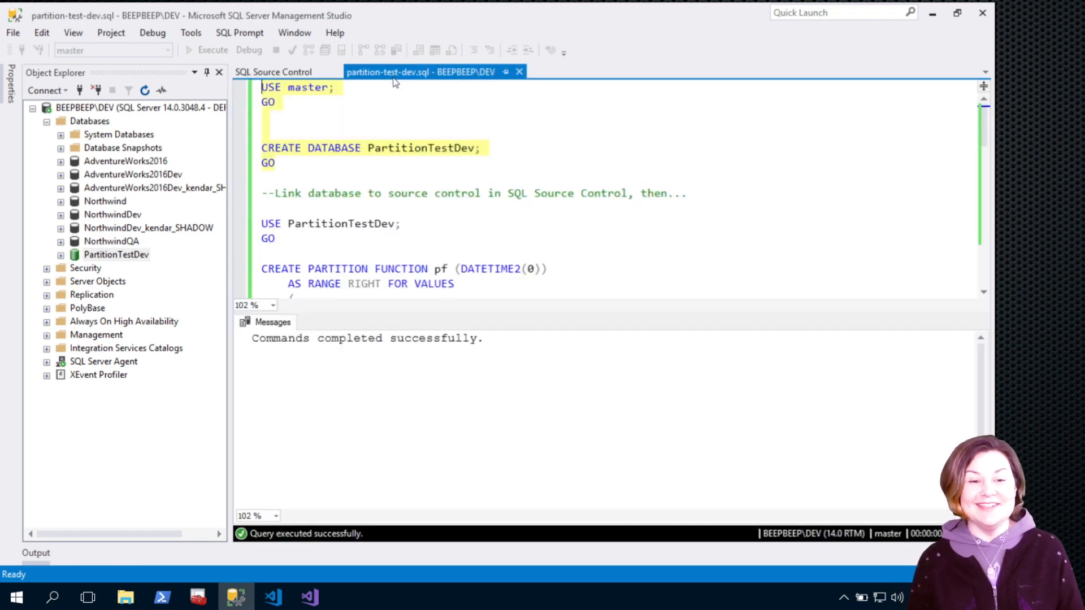
left_click(273, 71)
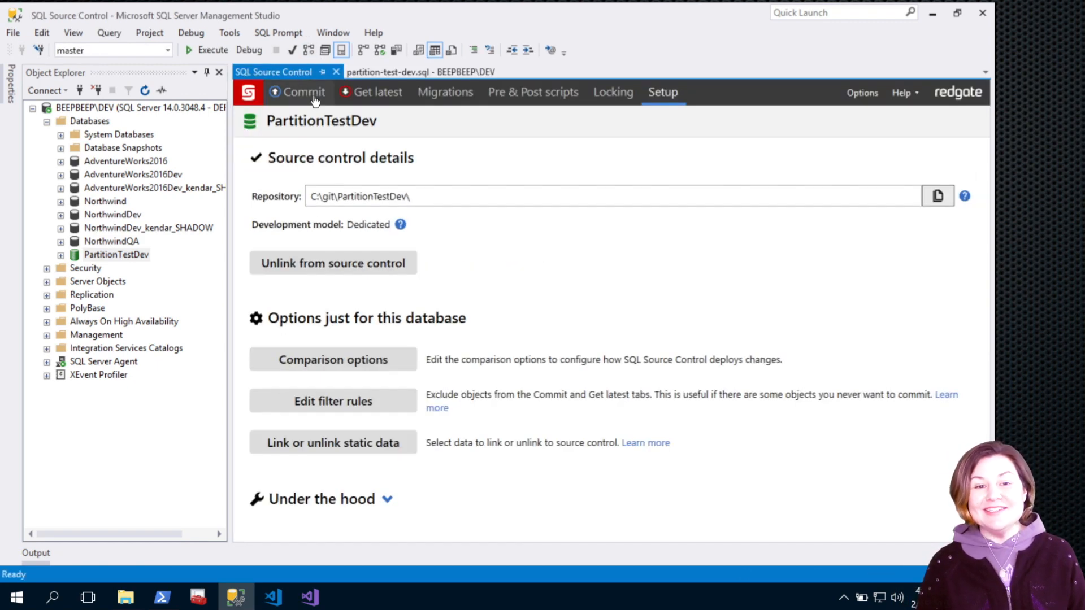
left_click(303, 91)
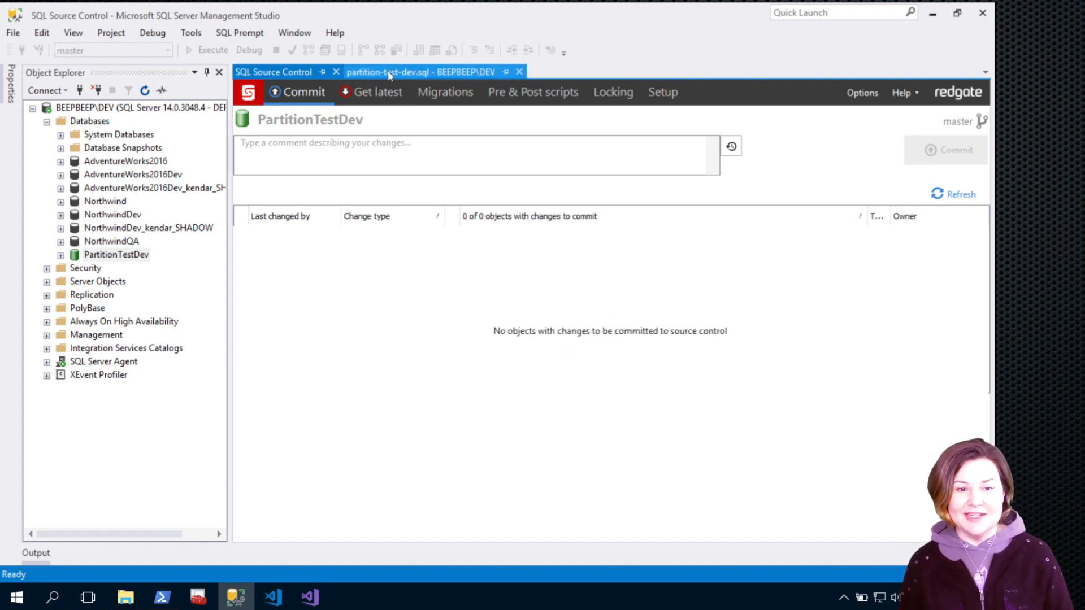
left_click(422, 71)
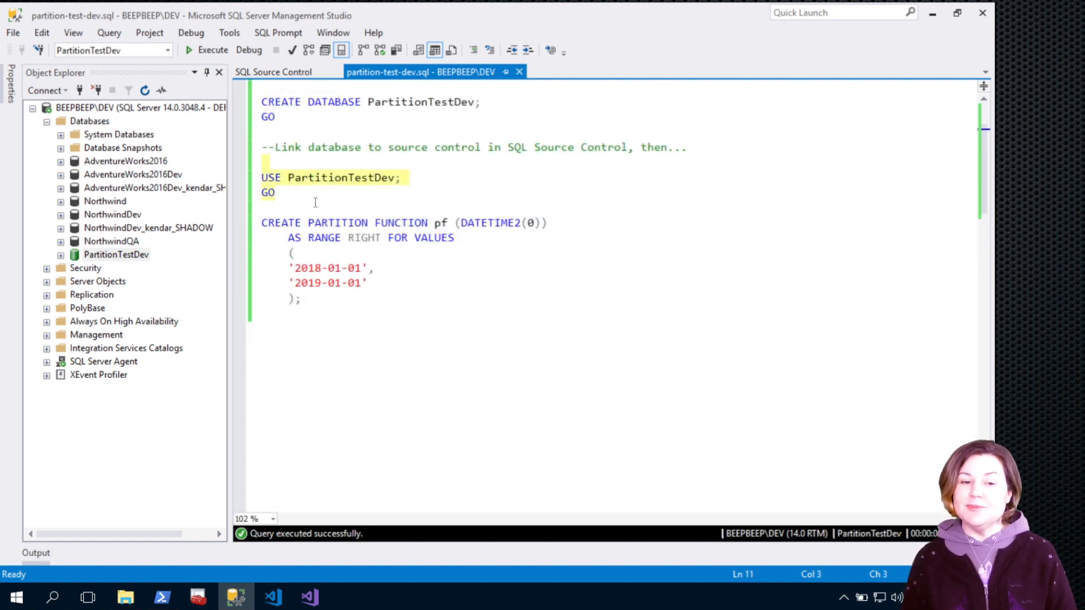
Execute the pf function, ps scheme and HiIAmPartitioned table batches and view the pending changes.
scroll("down", 3)
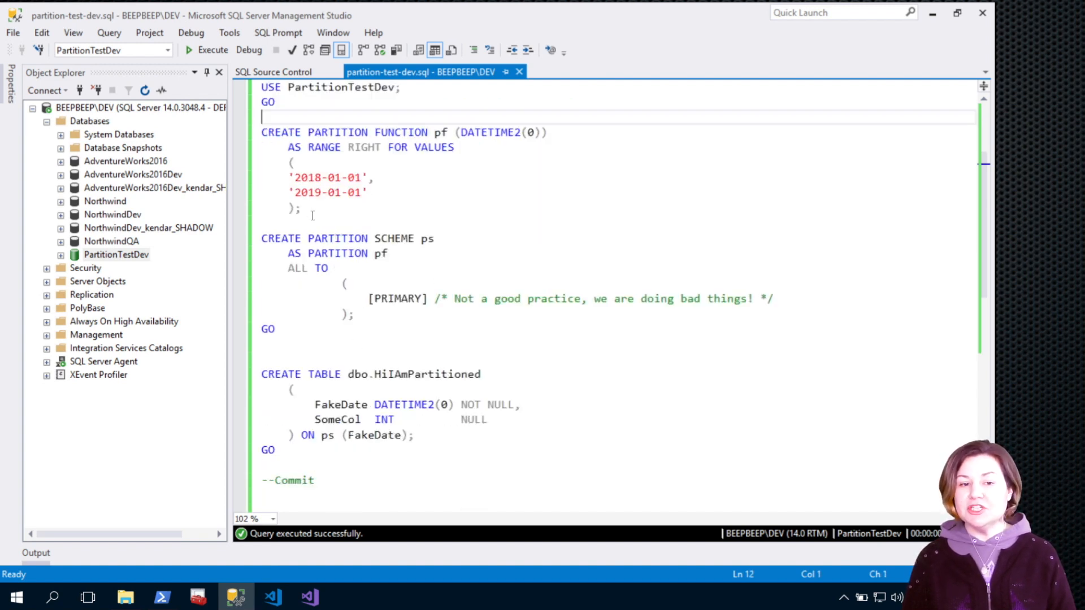
key("enter")
type("GO")
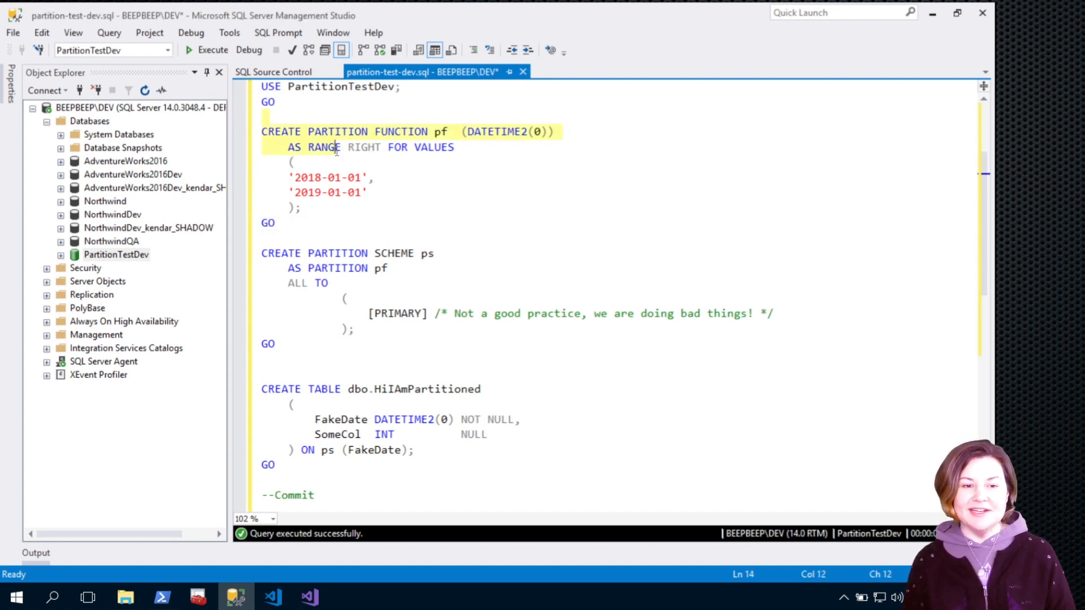
left_click(188, 49)
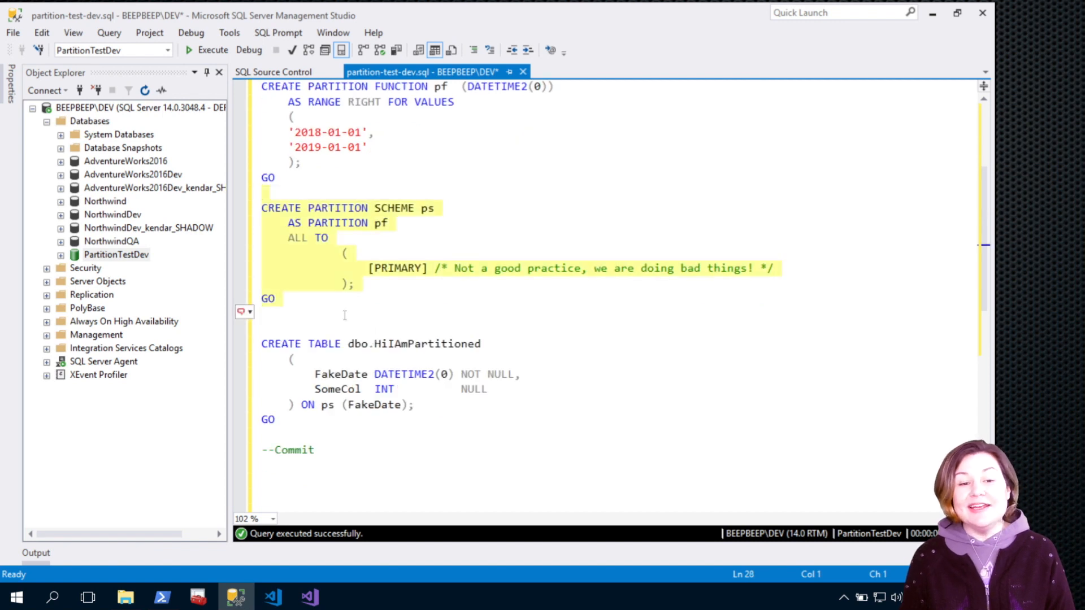
left_click(189, 49)
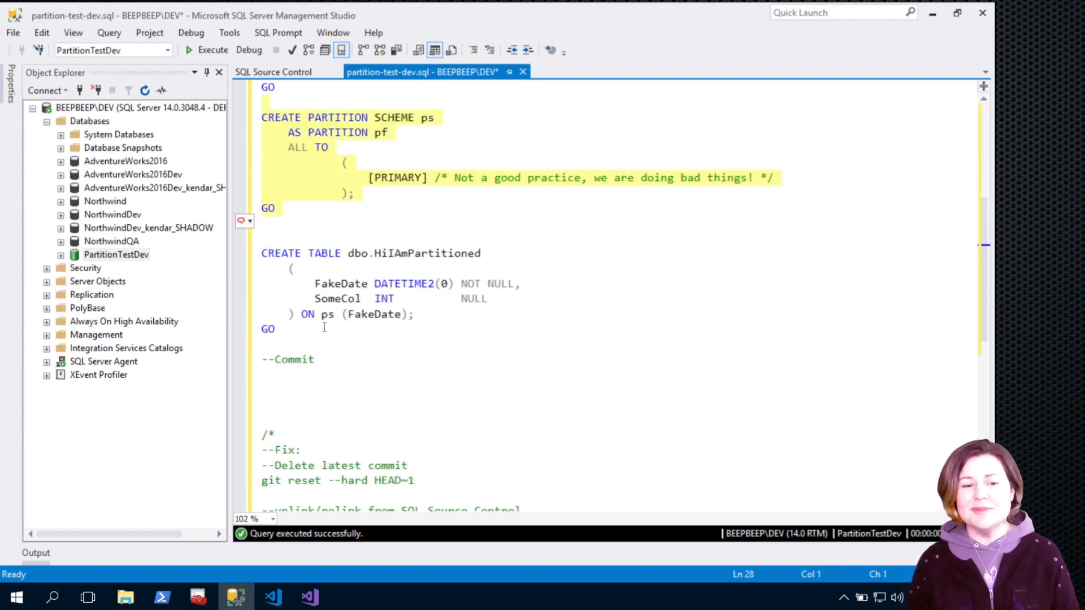
scroll("down", 3)
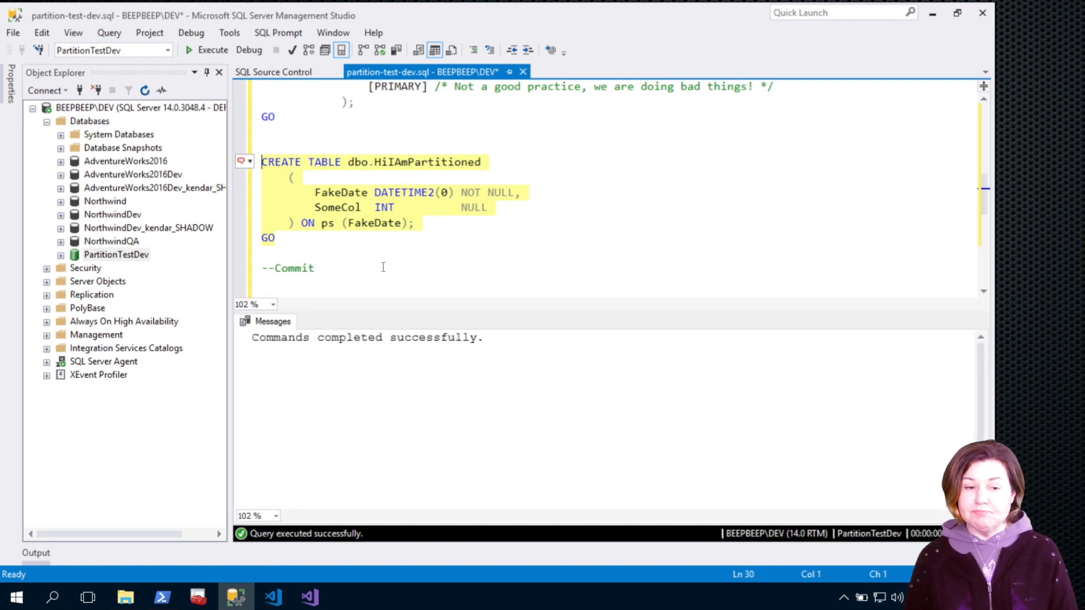
left_click(272, 71)
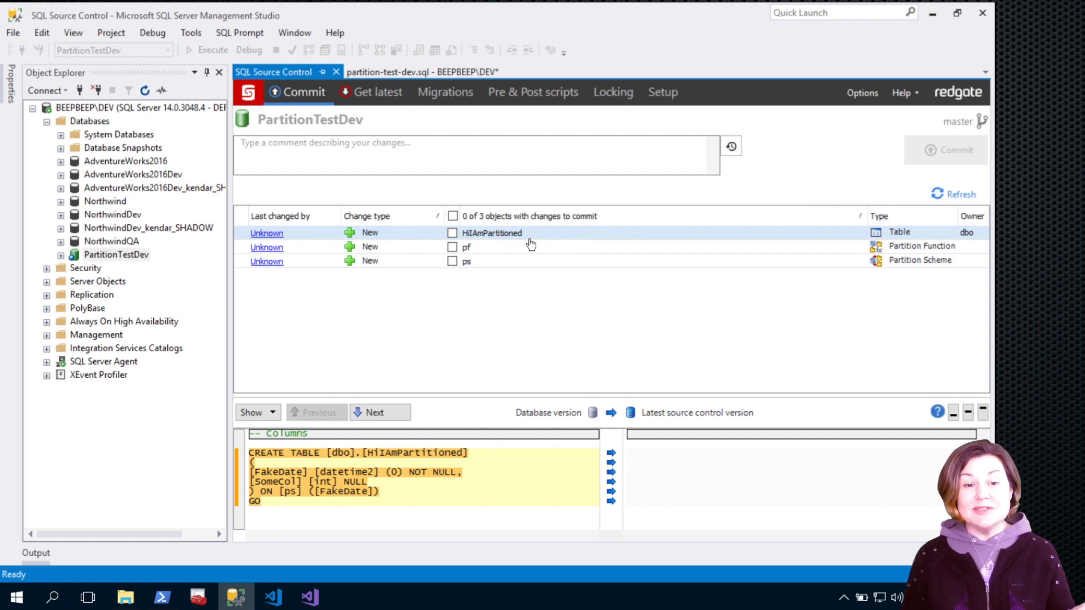
mouse_move(474, 230)
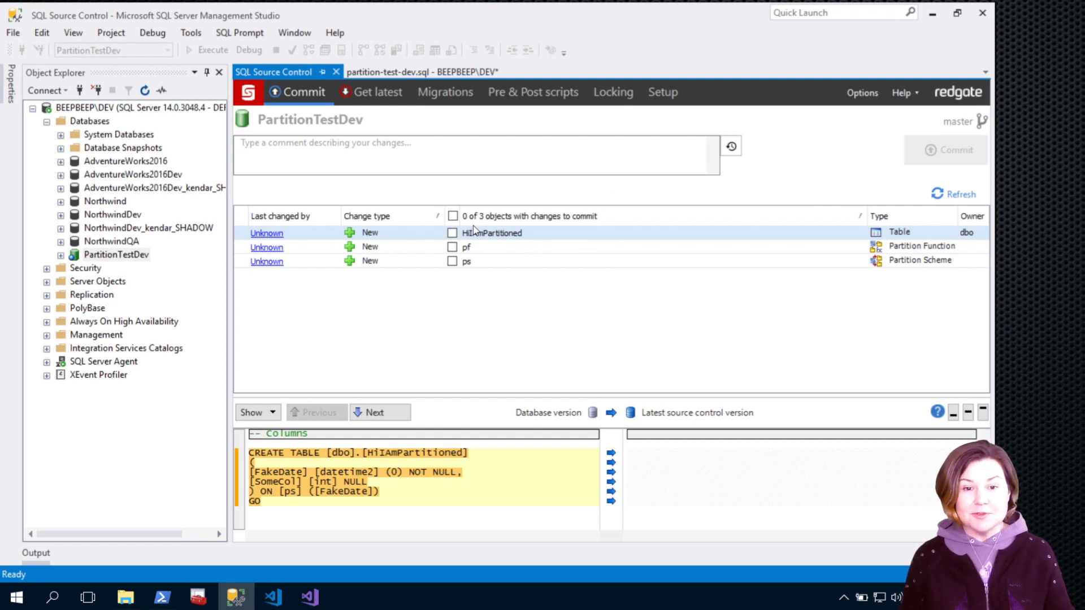
Select all changed objects, exclude the ps scheme and commit HiIAmPartitioned and pf.
left_click(453, 215)
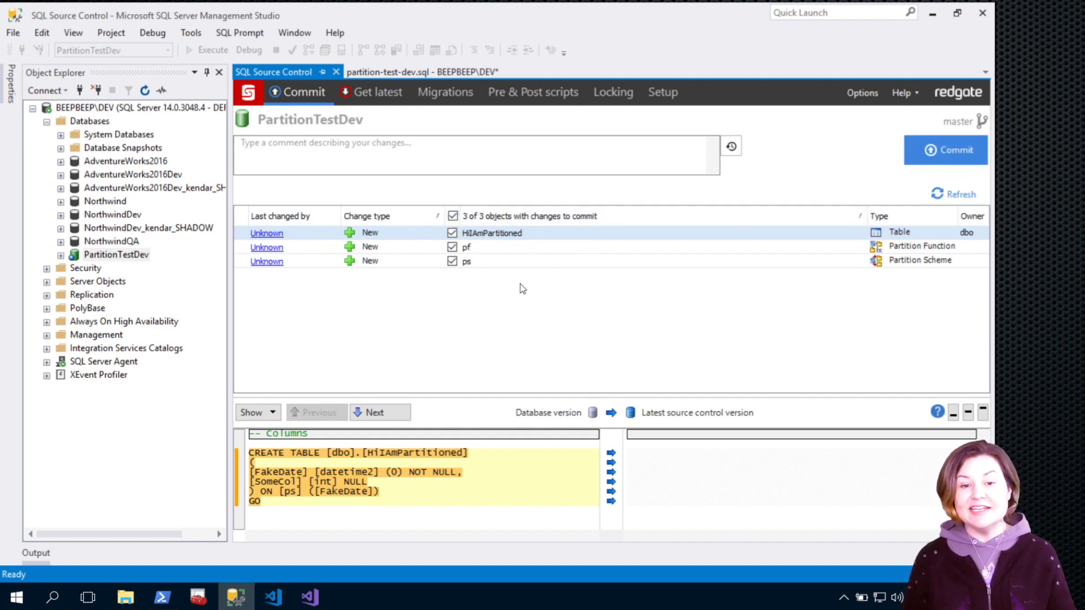
left_click(453, 261)
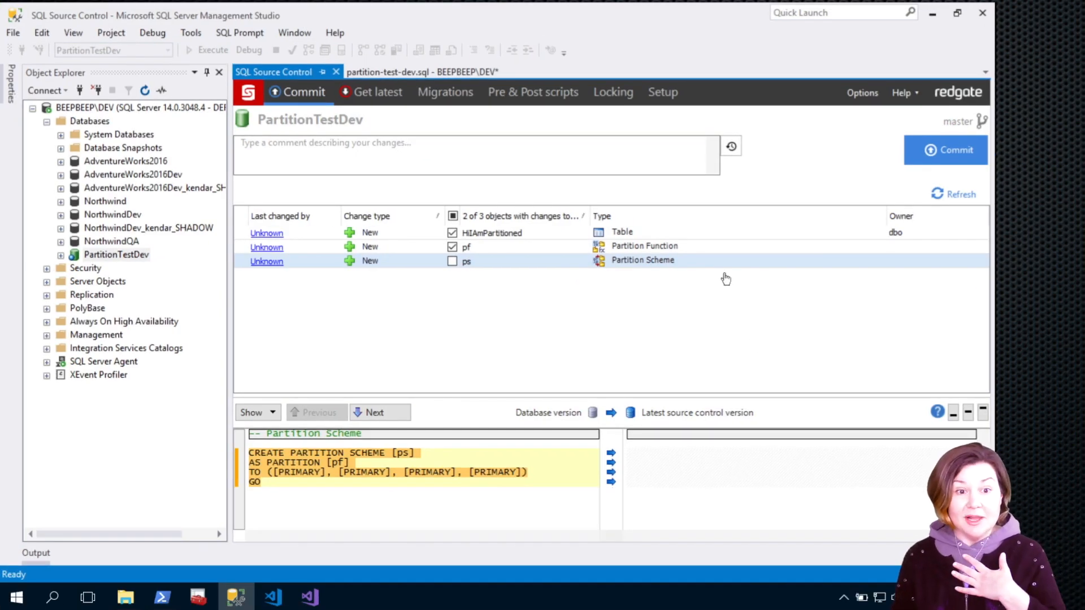
left_click(945, 150)
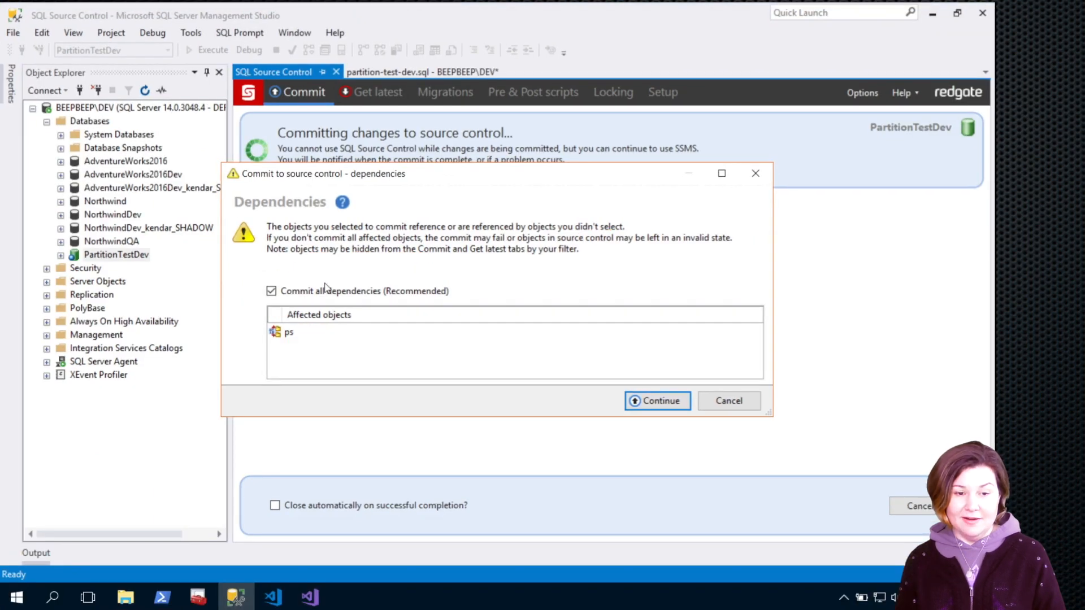
Uncheck 'Commit all dependencies' so ps stays out and continue the commit.
left_click(272, 290)
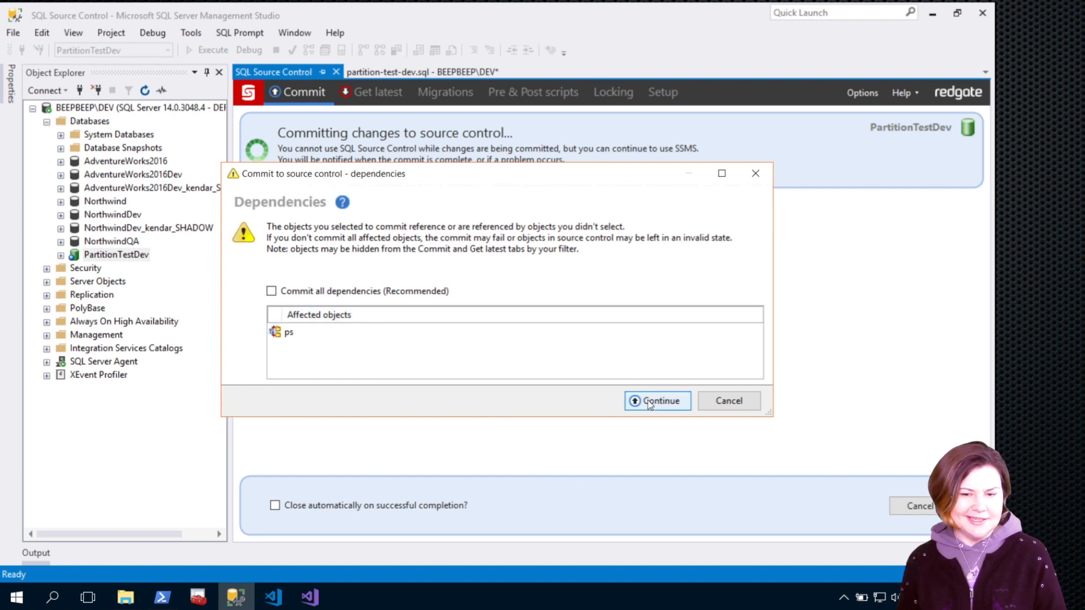
left_click(656, 400)
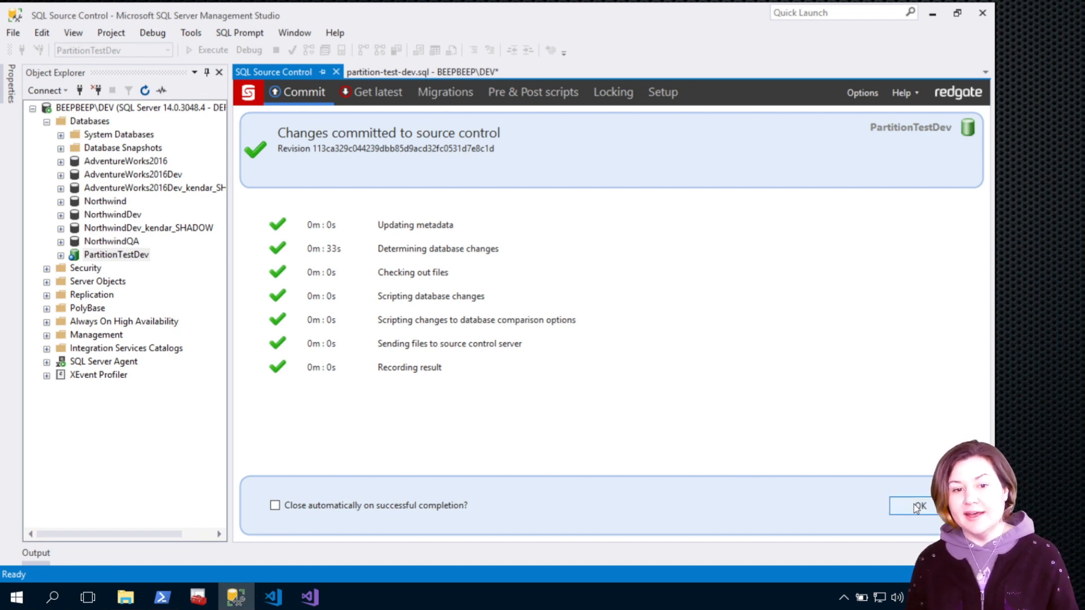
Dismiss the results, read the complete 'partition scheme ps not found' error and go back to partition-test-dev.sql.
left_click(913, 506)
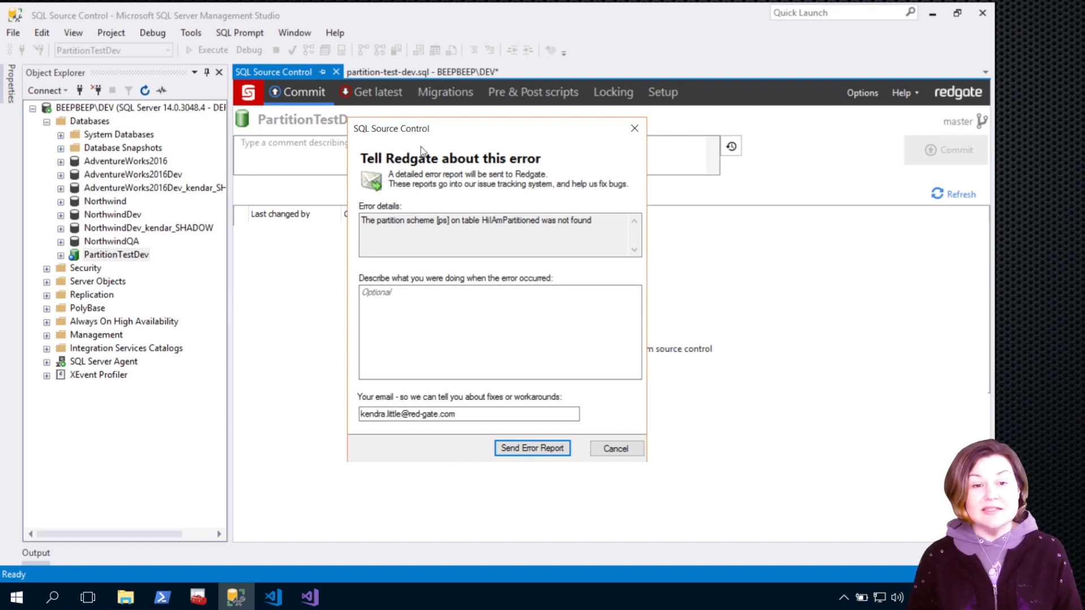
mouse_move(615, 448)
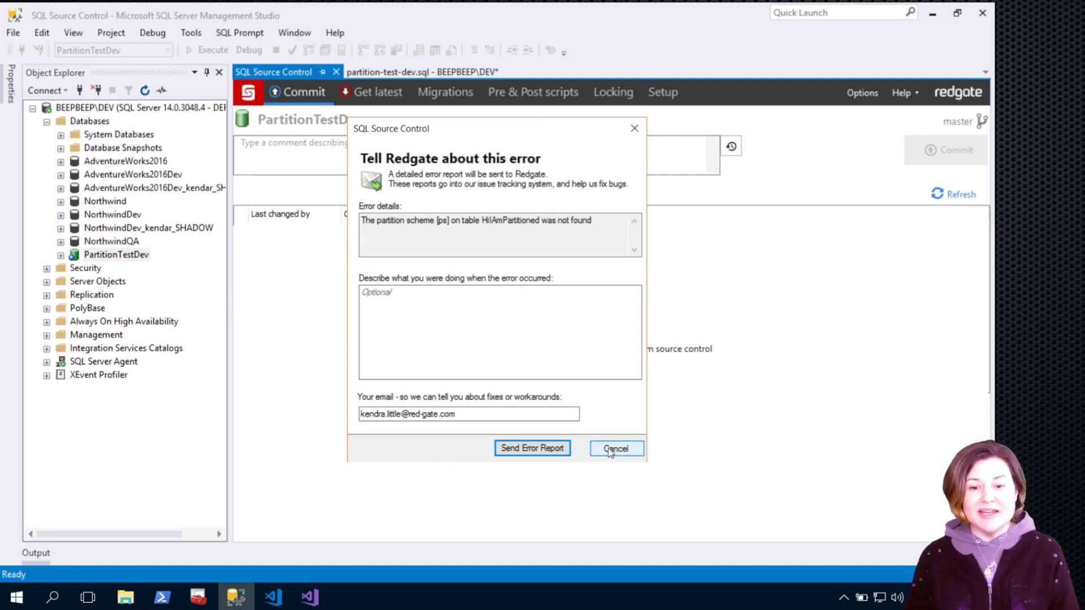
left_click(615, 448)
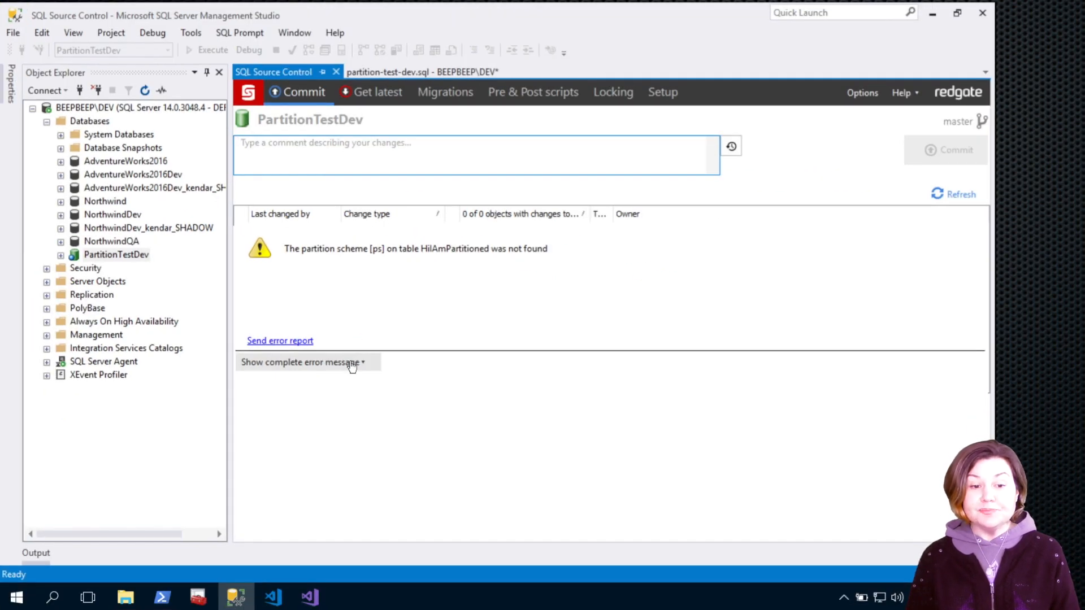
left_click(303, 361)
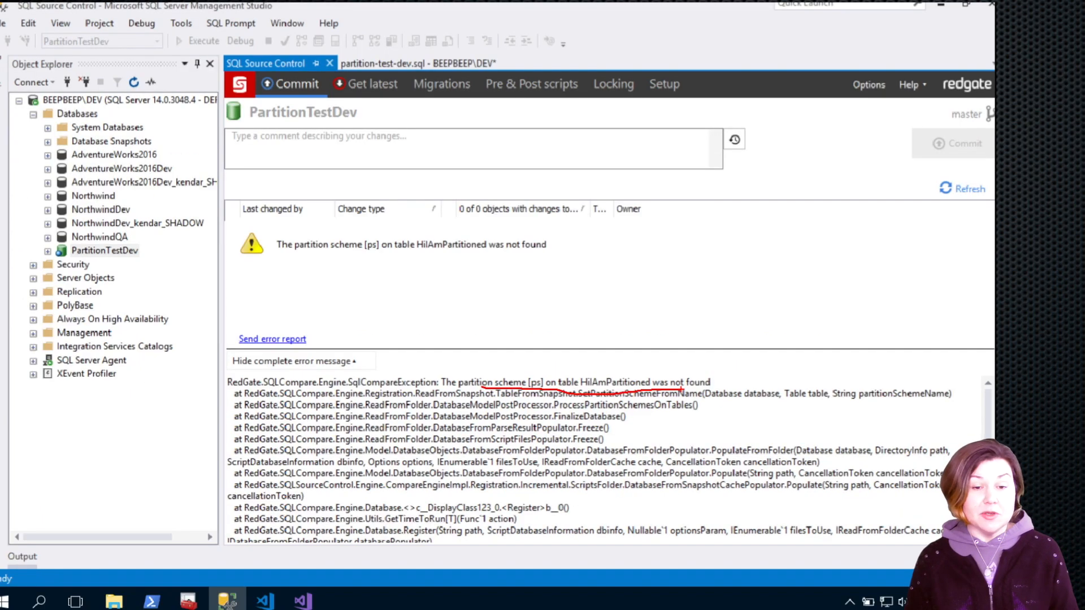
left_click(961, 188)
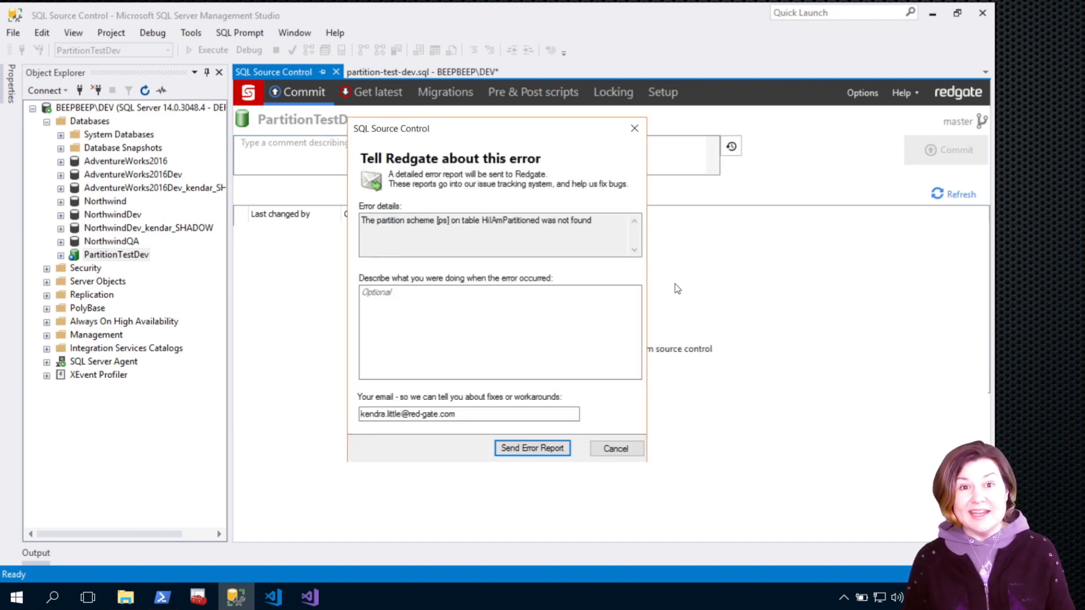
mouse_move(232, 553)
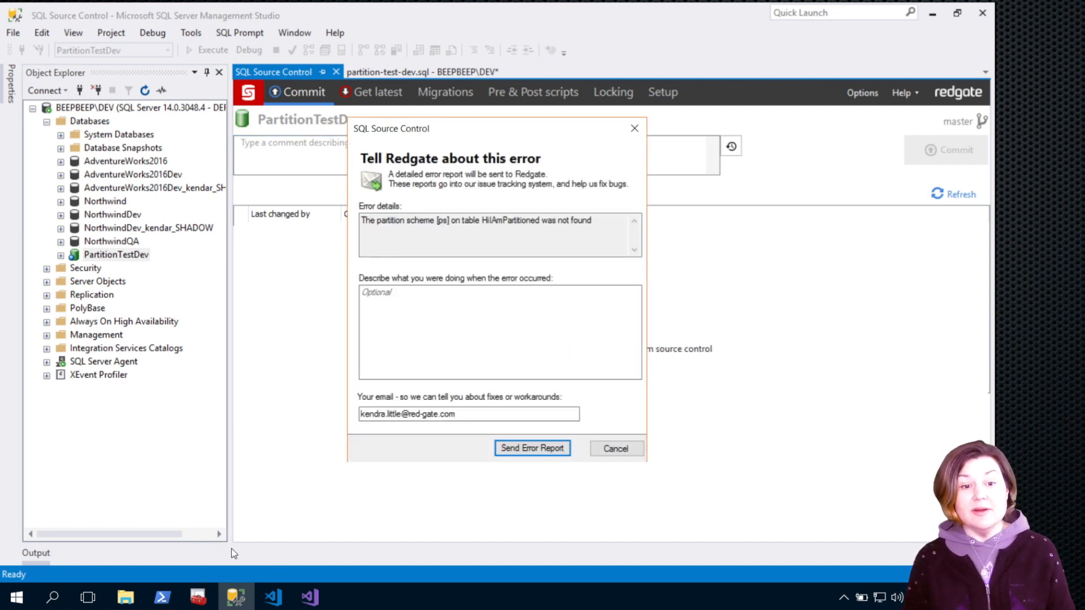
left_click(614, 448)
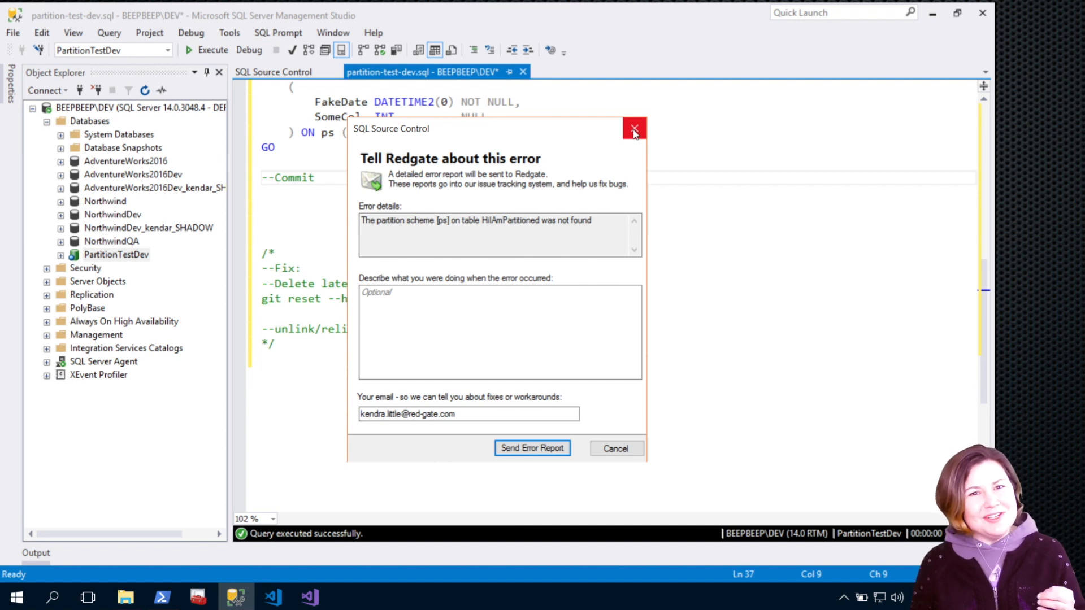
Close the error report and run git reset --hard HEAD~1 in PowerShell at C:\git\PartitionTestDev.
left_click(632, 130)
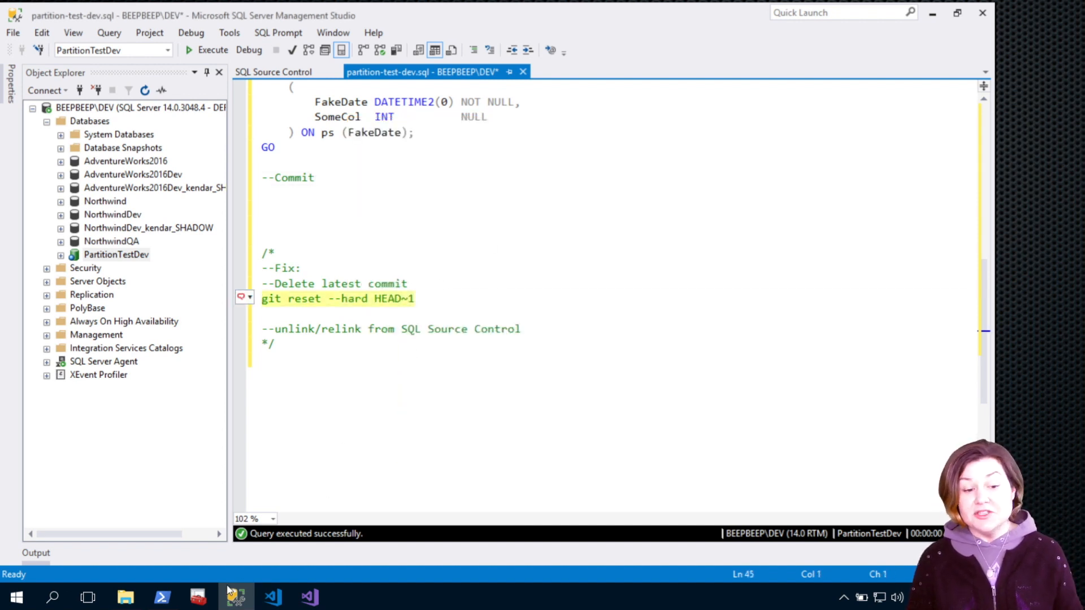
left_click(161, 597)
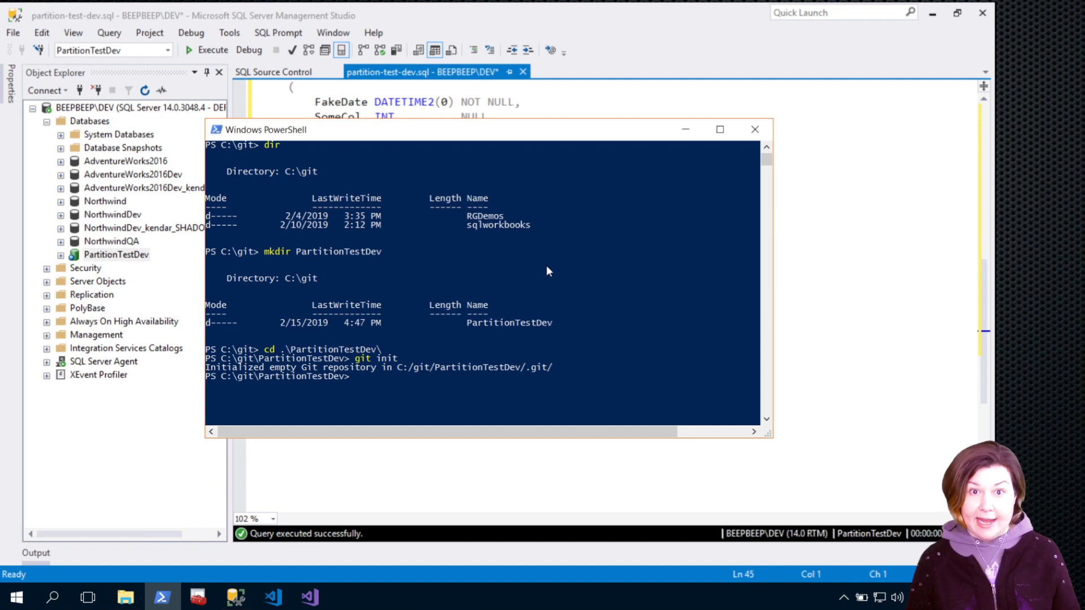
mouse_move(549, 287)
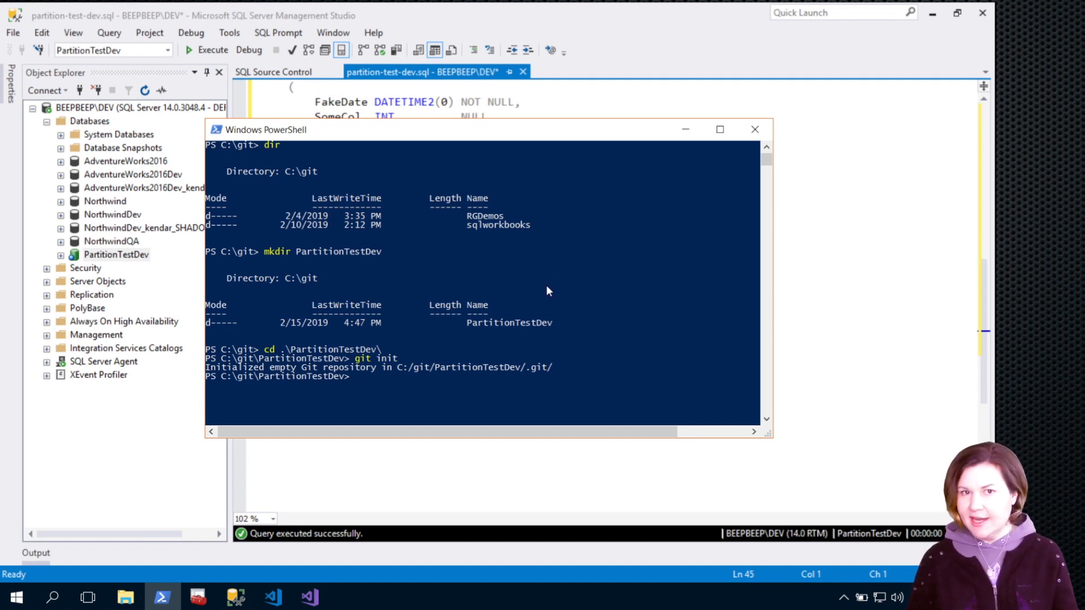
type("git reset --hard HEAD~1")
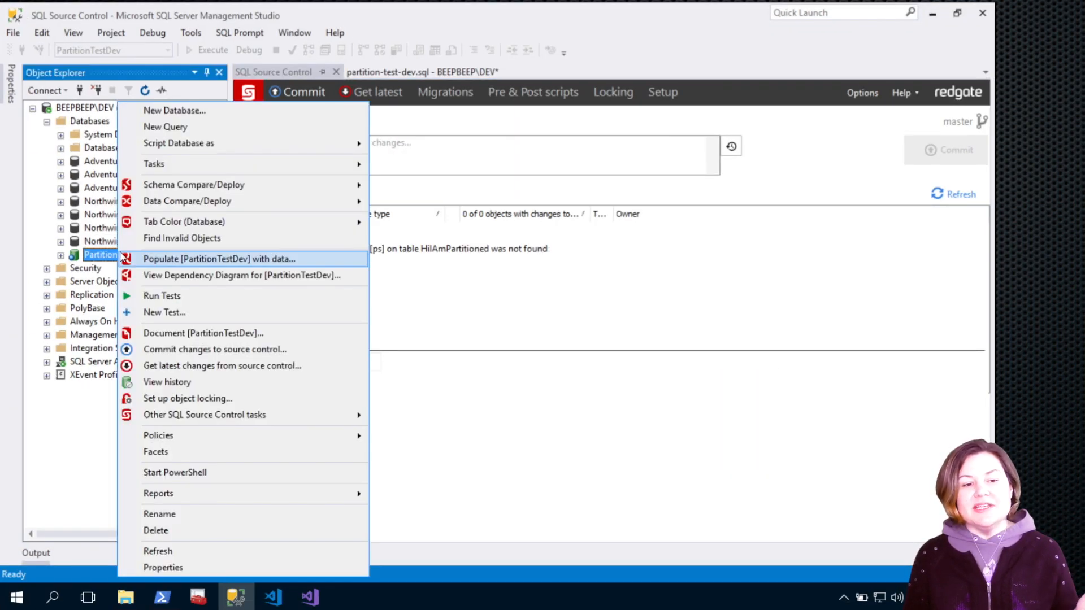
mouse_move(241, 274)
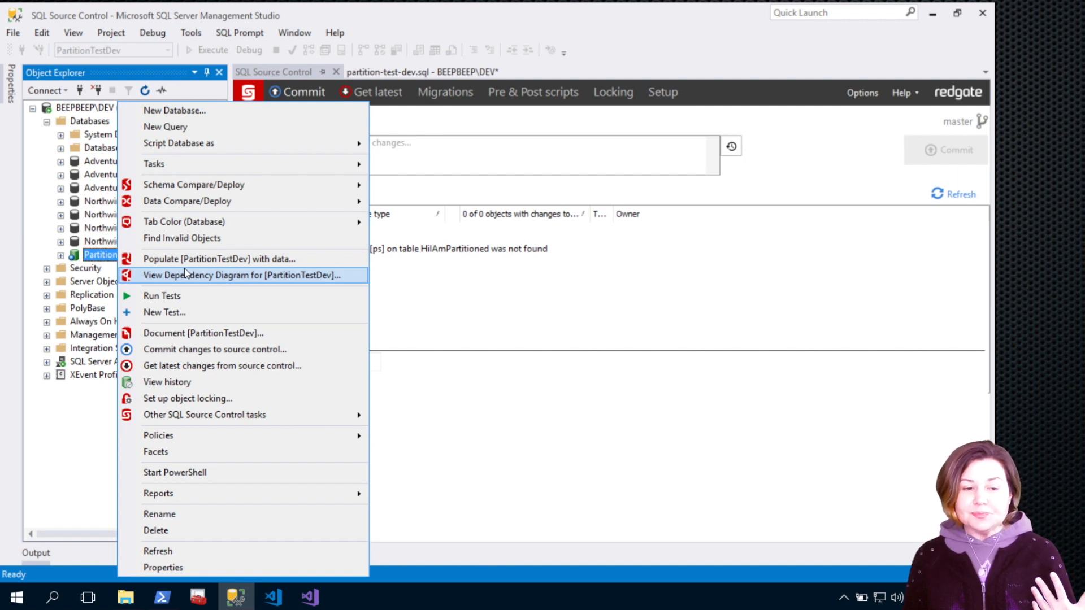
mouse_move(205, 414)
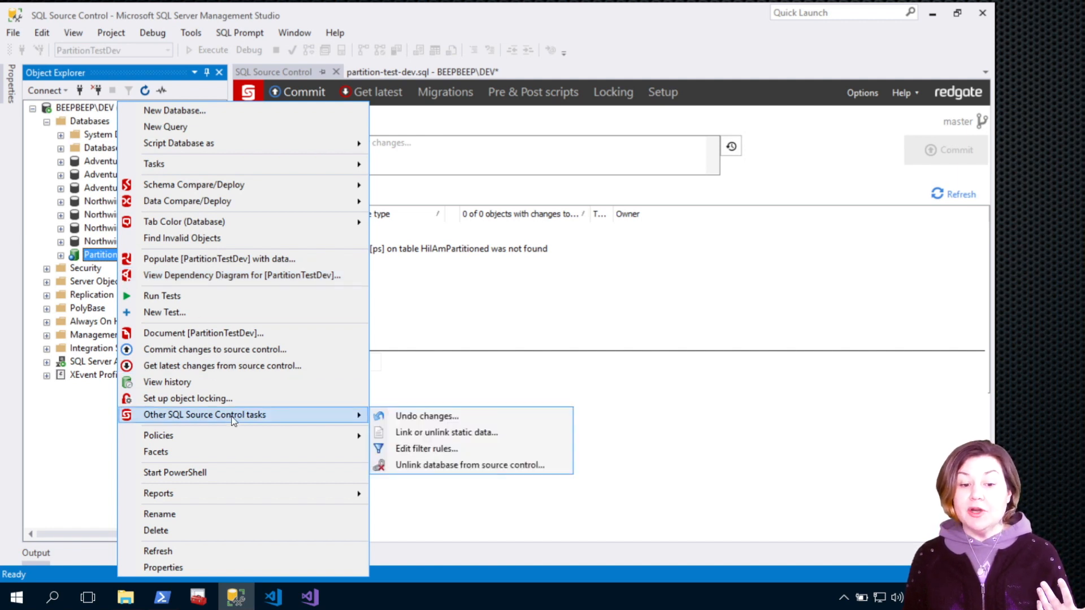
mouse_move(468, 465)
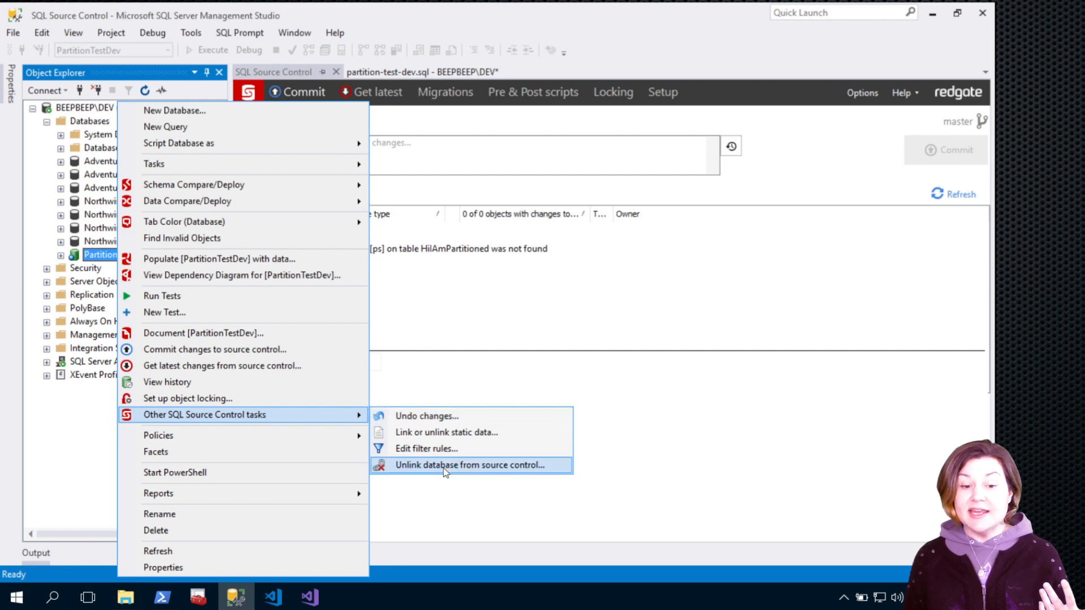
Choose Unlink database from source control for PartitionTestDev to bring up its confirmation.
left_click(468, 465)
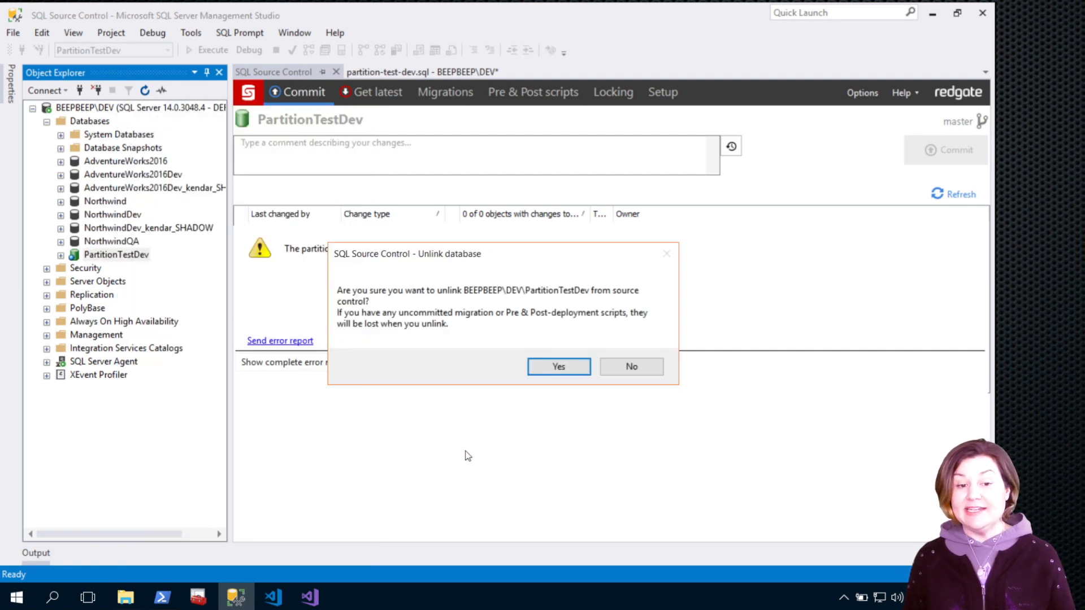
mouse_move(558, 366)
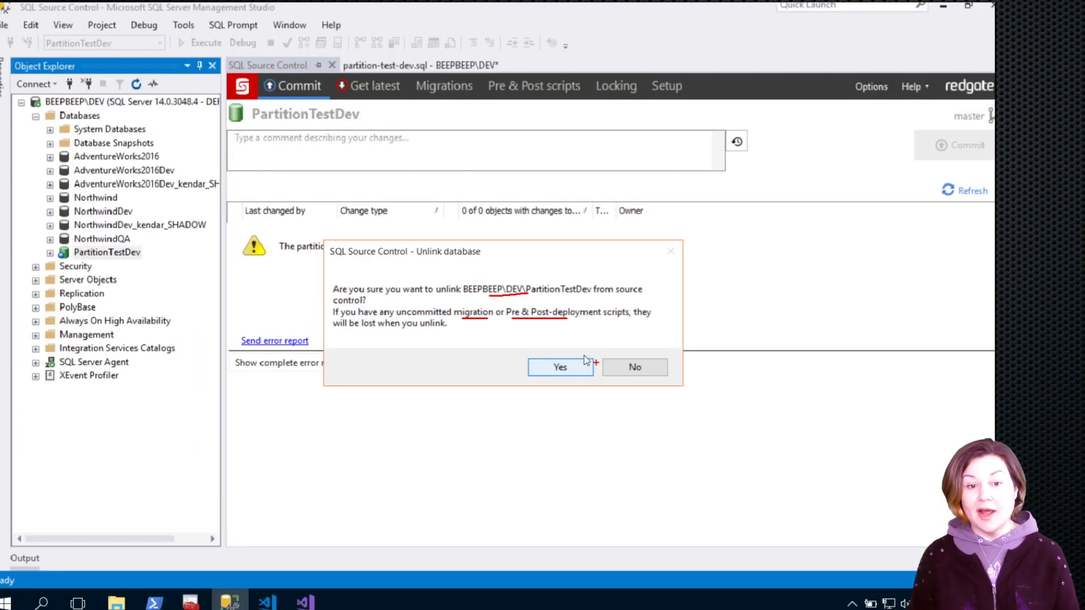
Confirm unlinking PartitionTestDev, acknowledge completion, and check its source-control actions without choosing one.
left_click(560, 366)
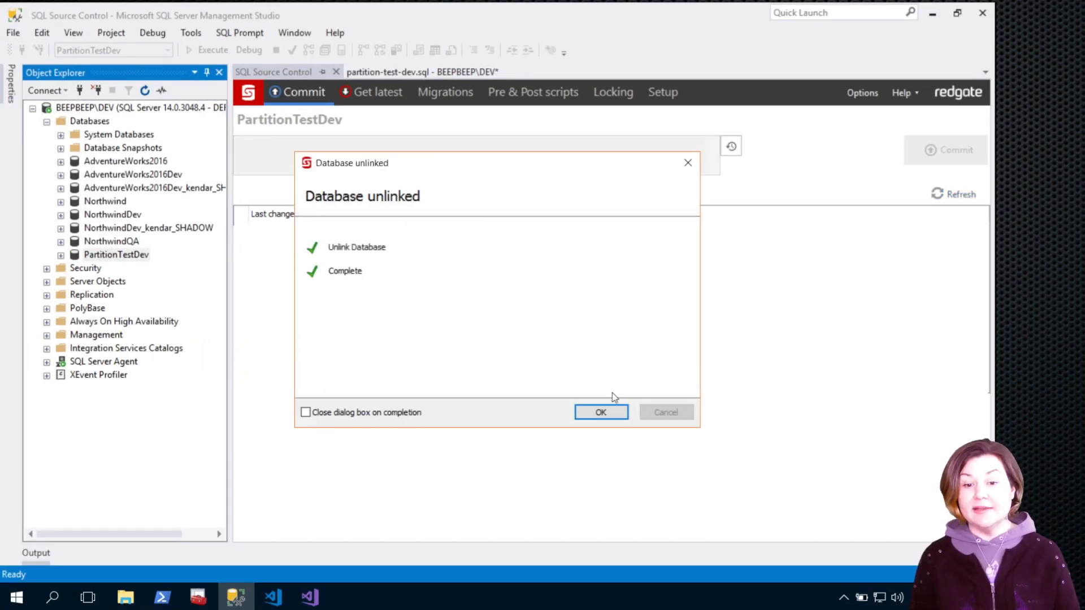
left_click(600, 412)
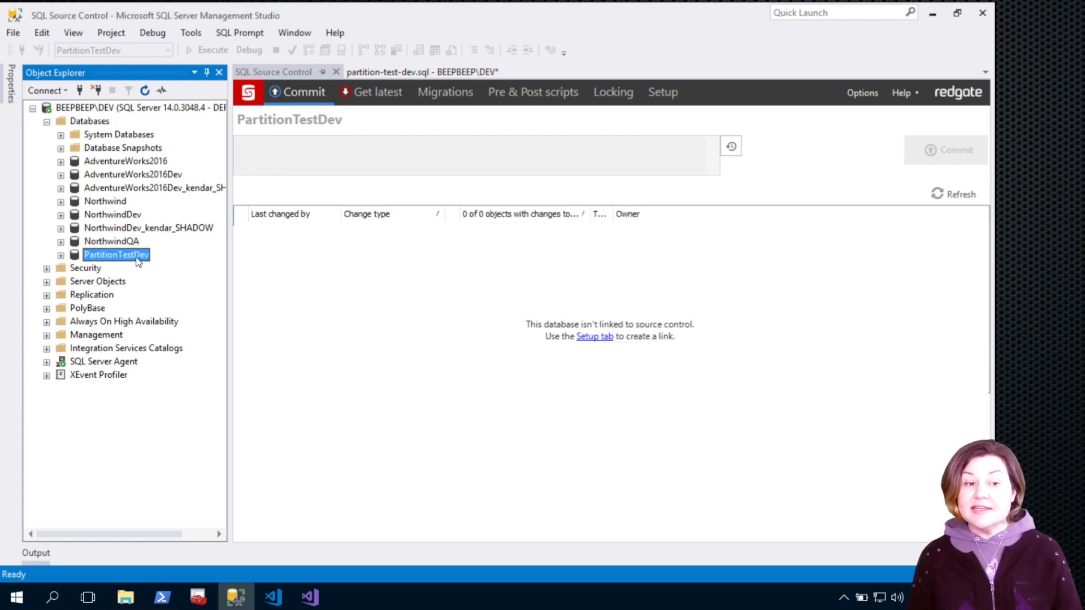
right_click(116, 253)
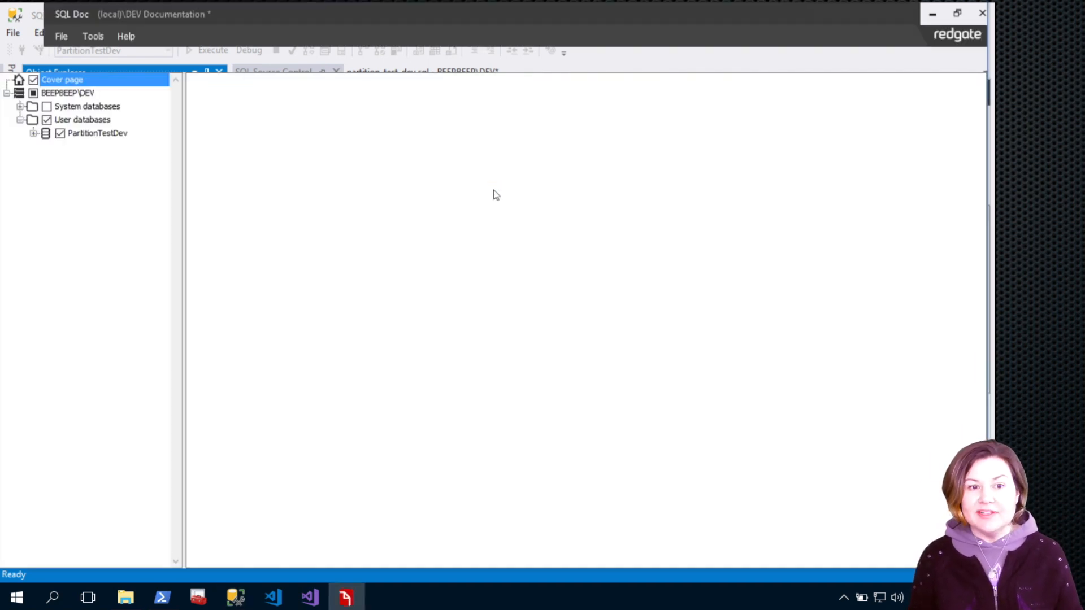
left_click(98, 133)
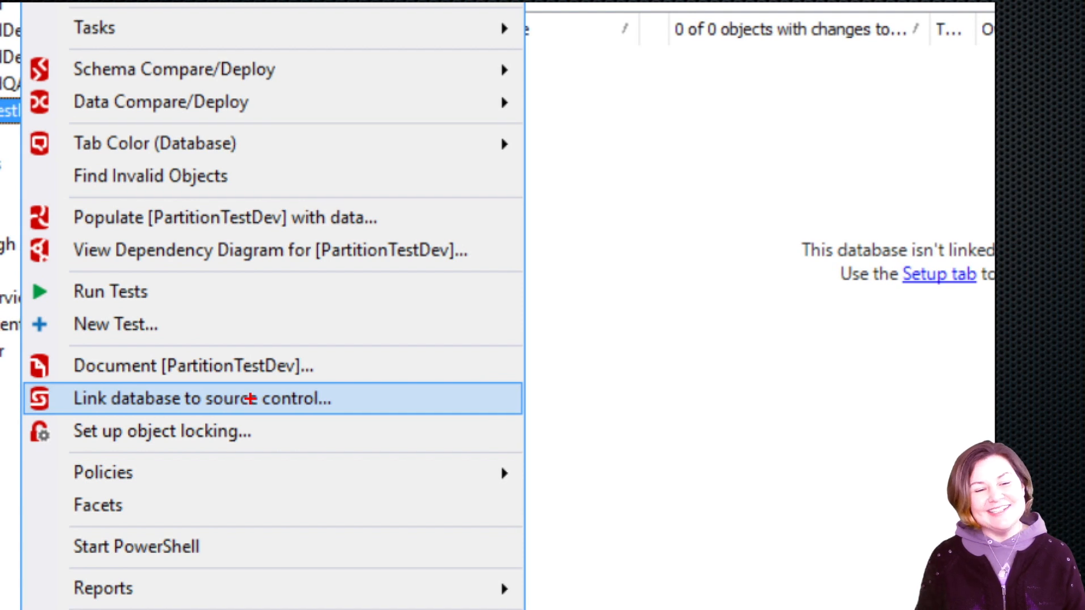
mouse_move(353, 382)
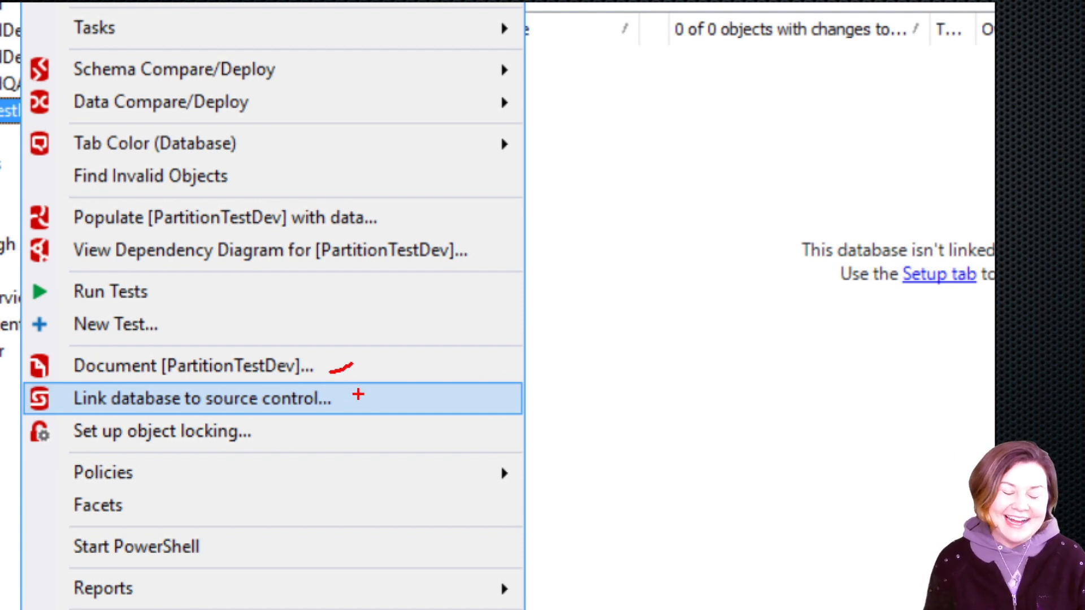
left_click(204, 398)
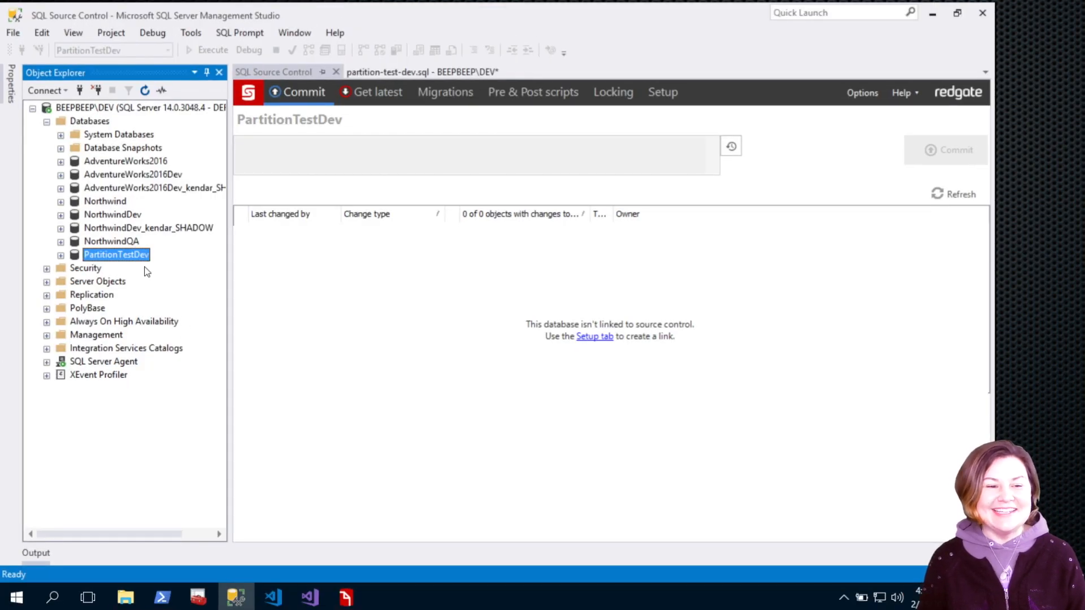
Link PartitionTestDev to the Git folder C:\git\PartitionTestDev and close the confirmation.
right_click(117, 253)
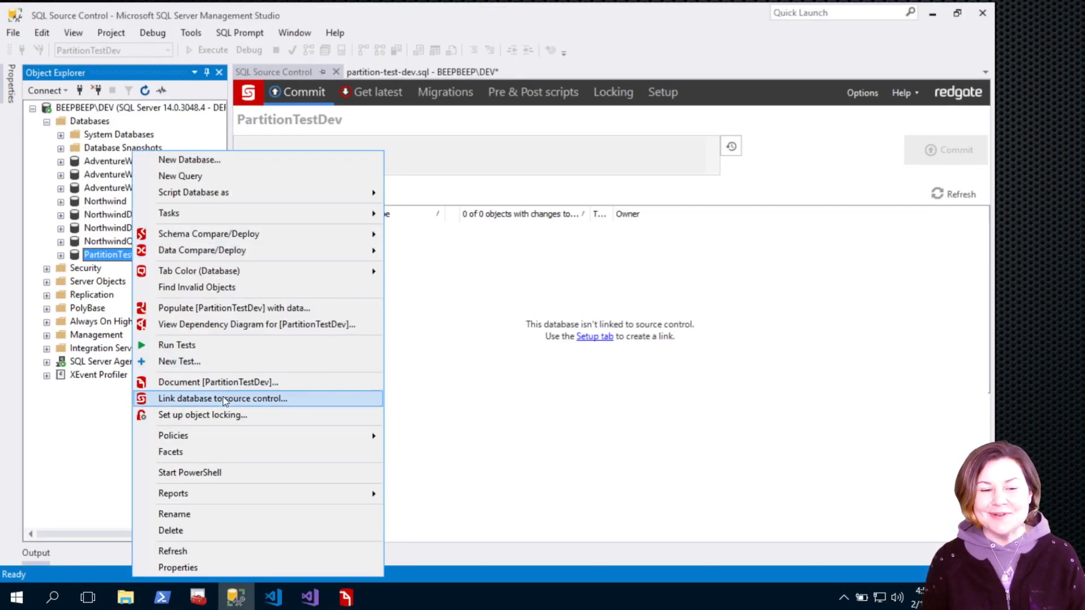
left_click(221, 398)
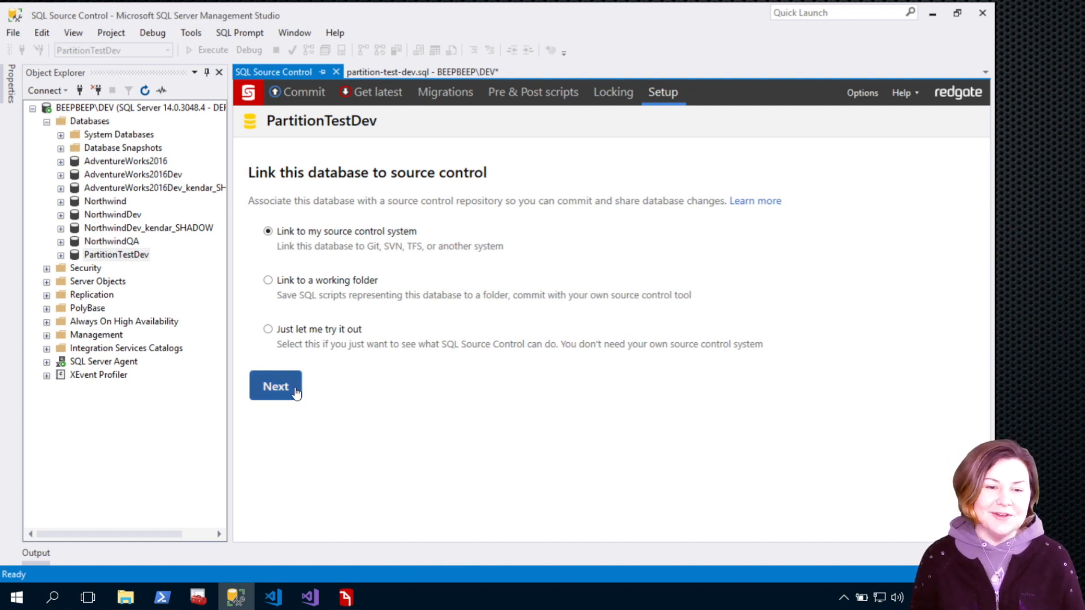
left_click(275, 386)
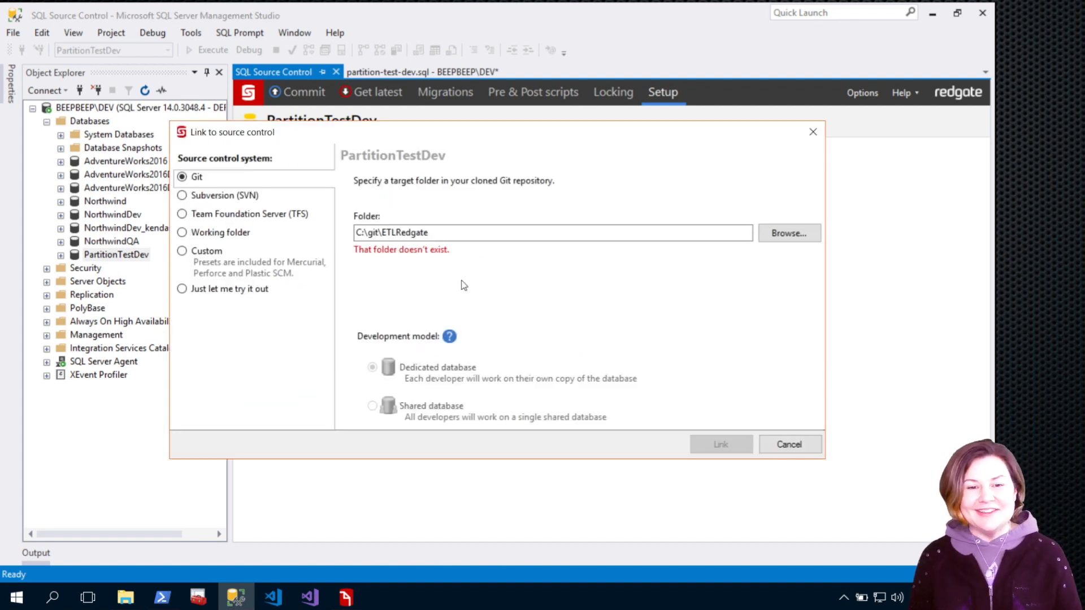
left_click(788, 232)
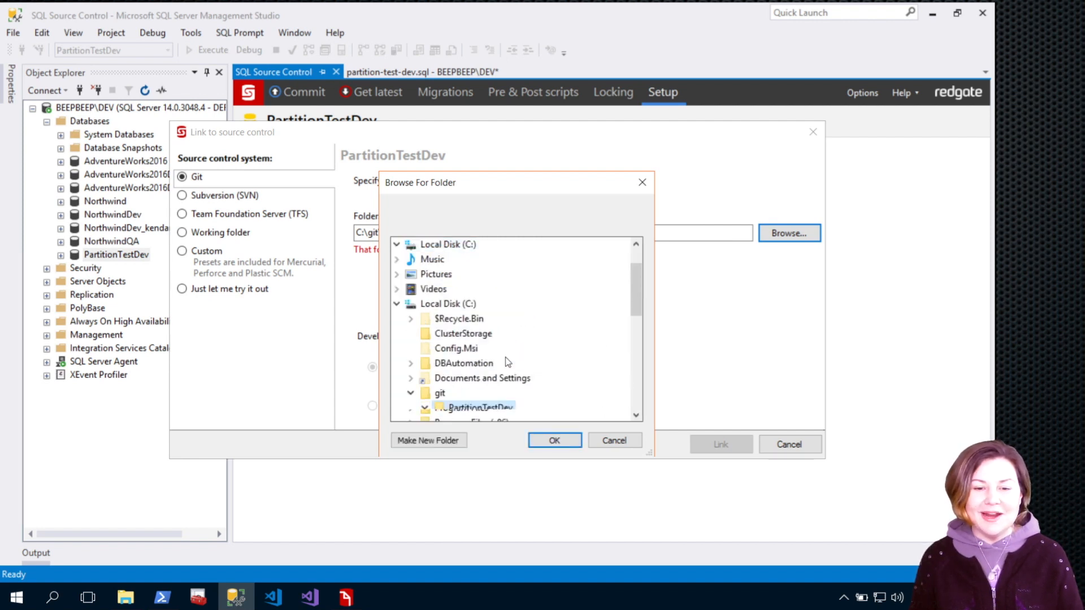
left_click(553, 440)
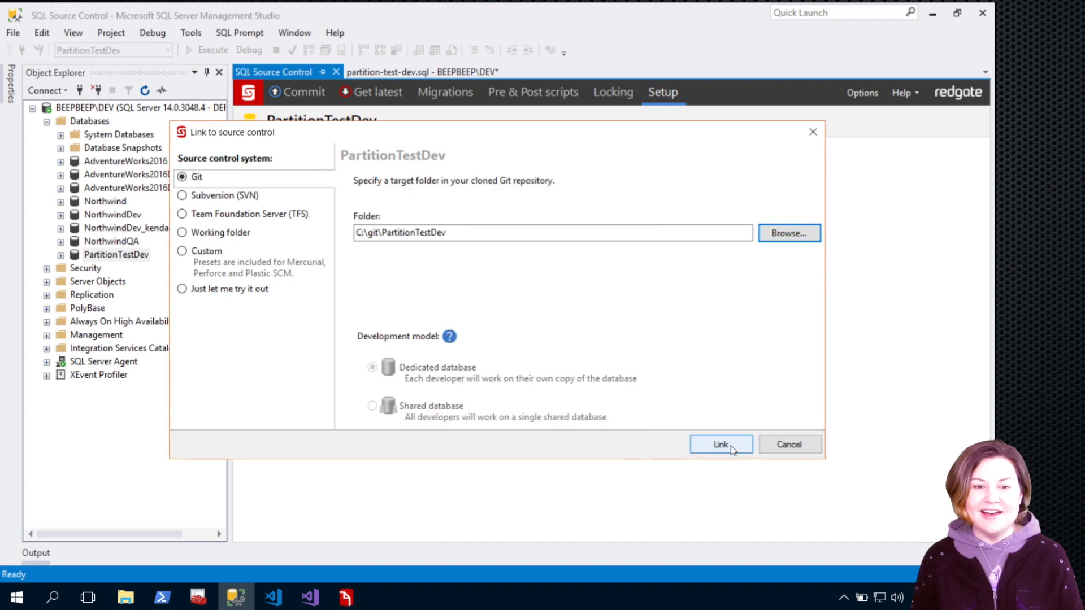
left_click(719, 444)
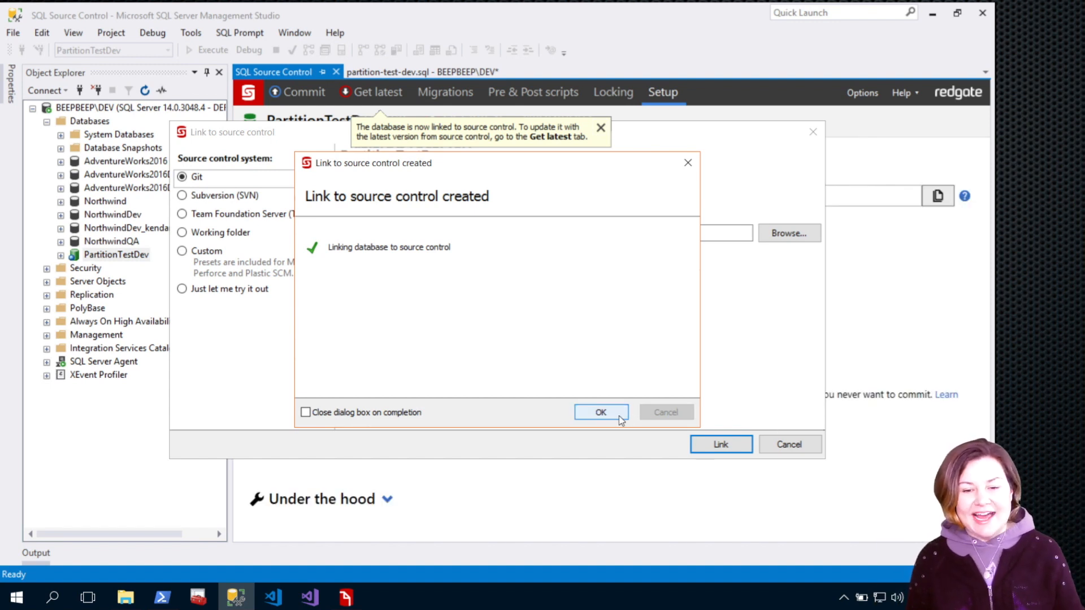
left_click(599, 412)
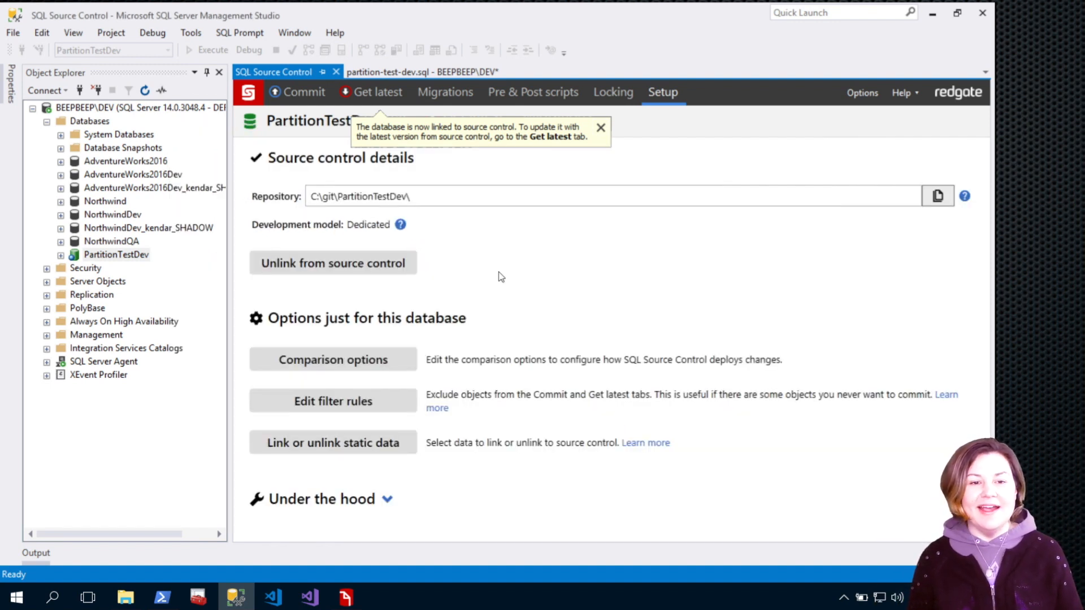
Commit HiIAmPartitioned, pf and ps together as a new revision.
left_click(304, 92)
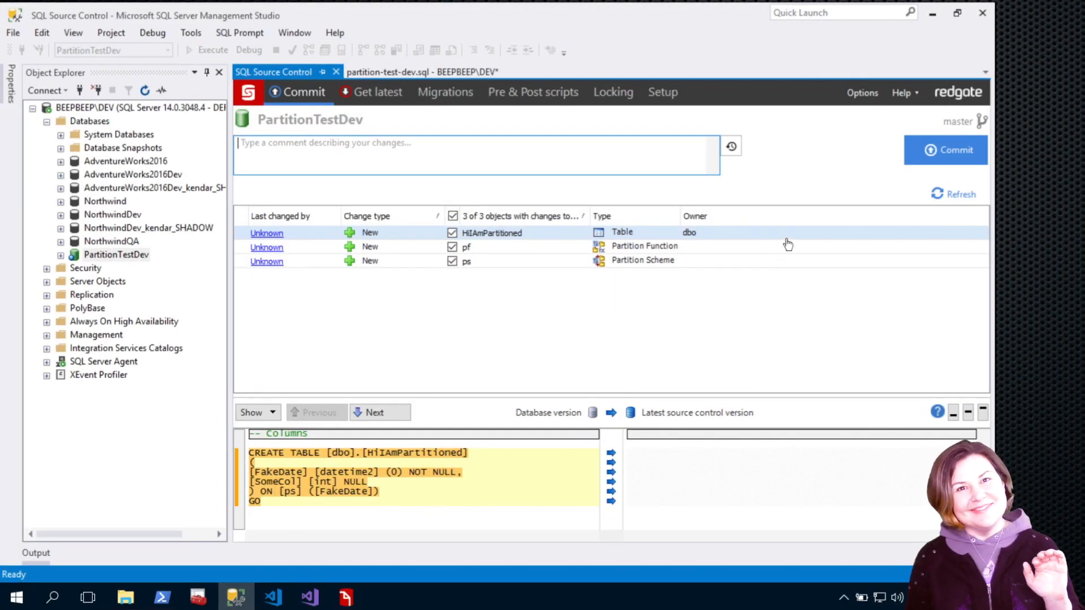
left_click(945, 150)
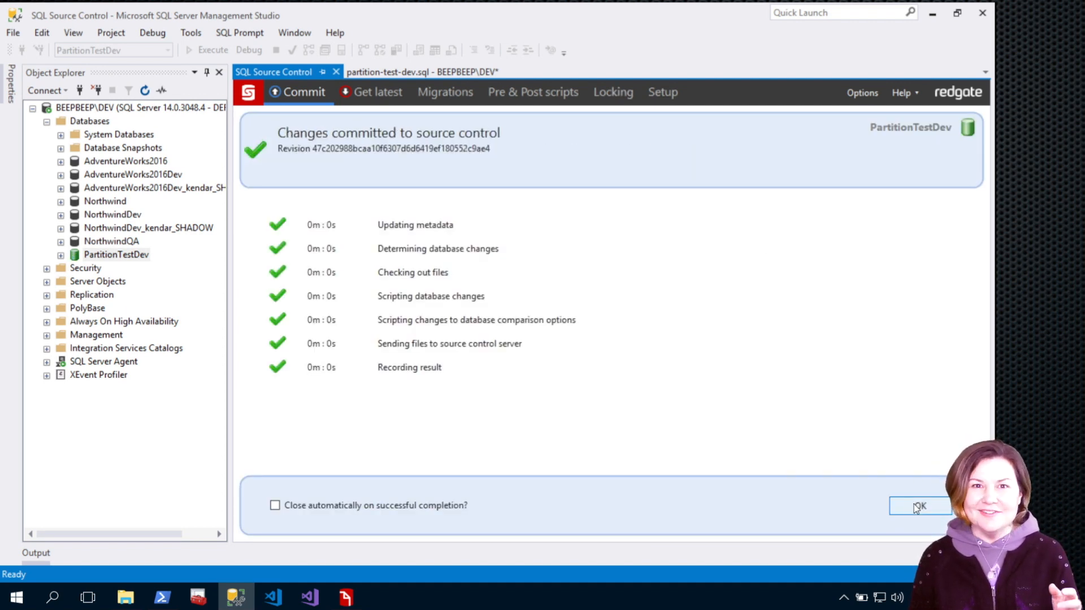
left_click(919, 506)
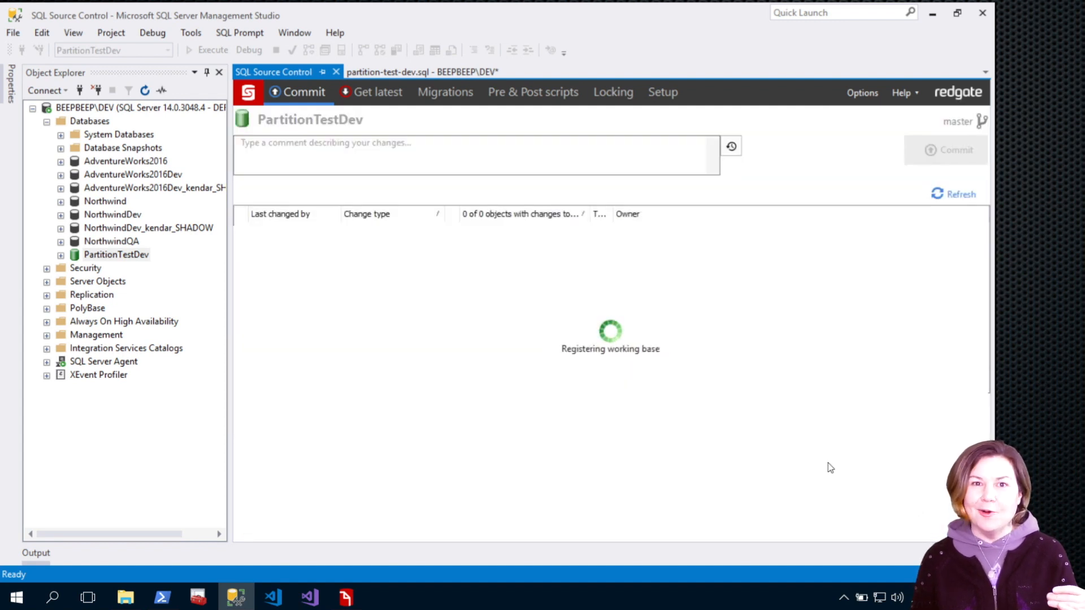